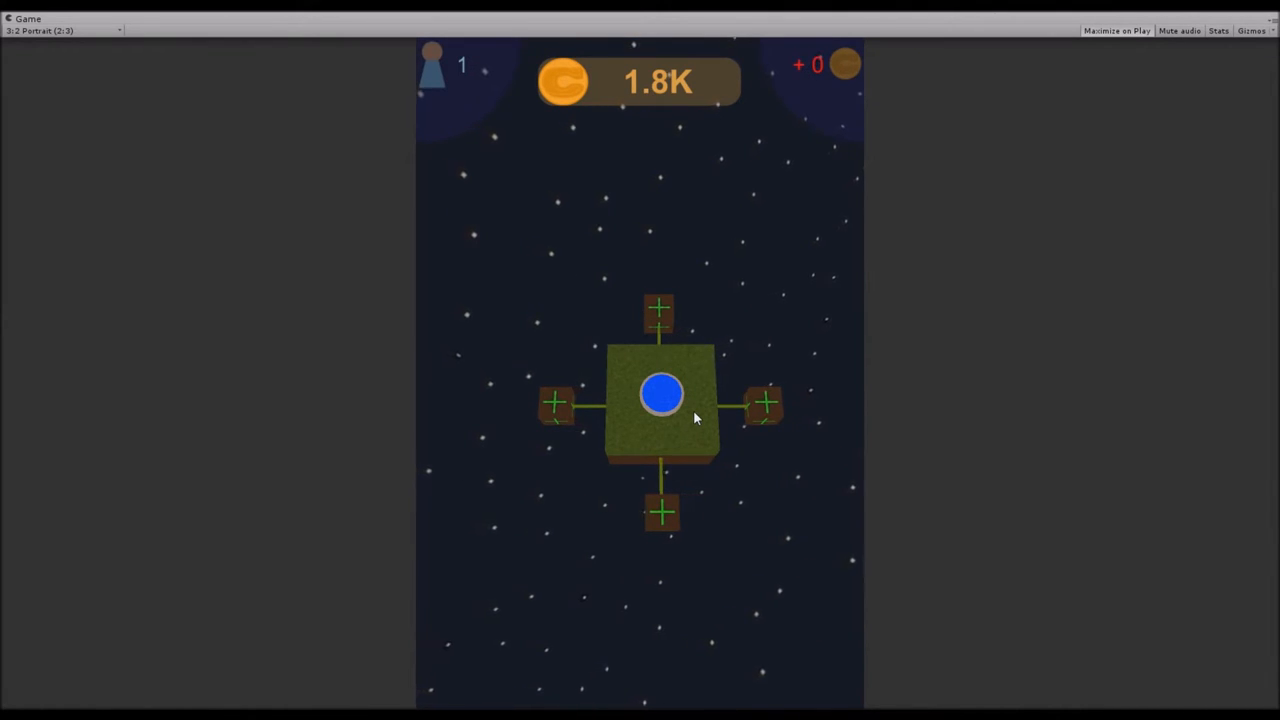
mouse_move(768, 318)
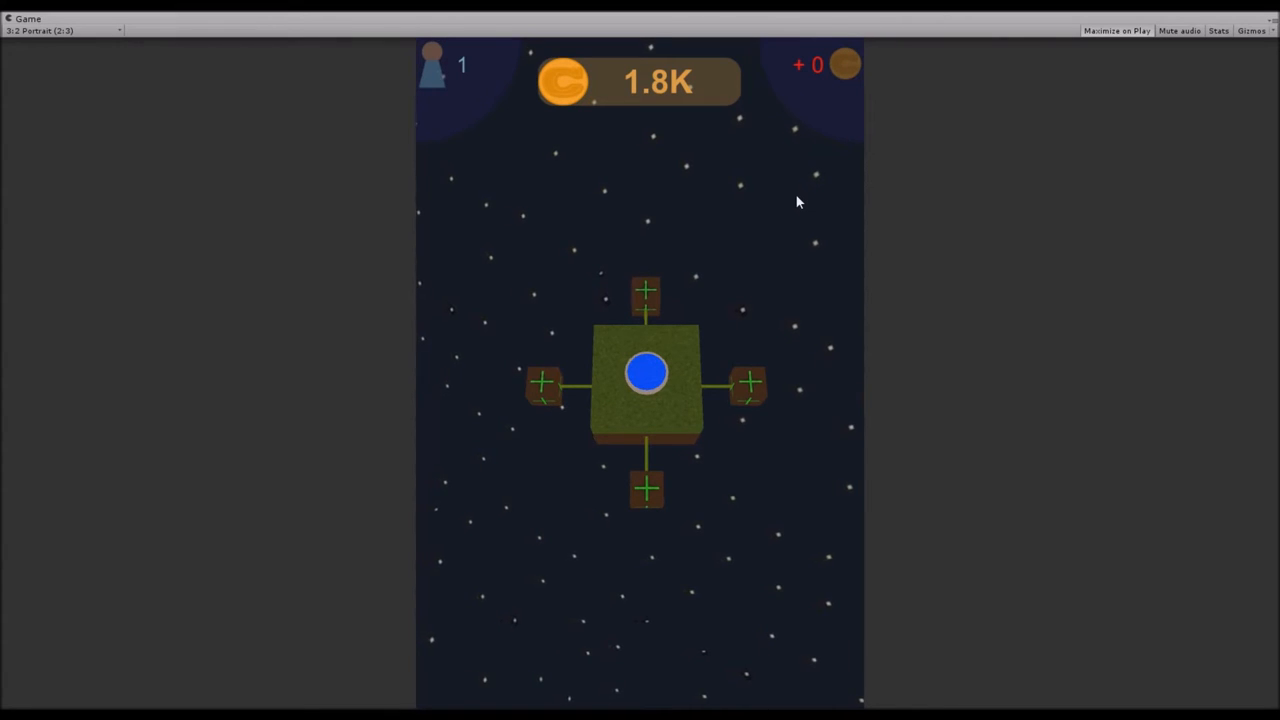
mouse_move(732, 288)
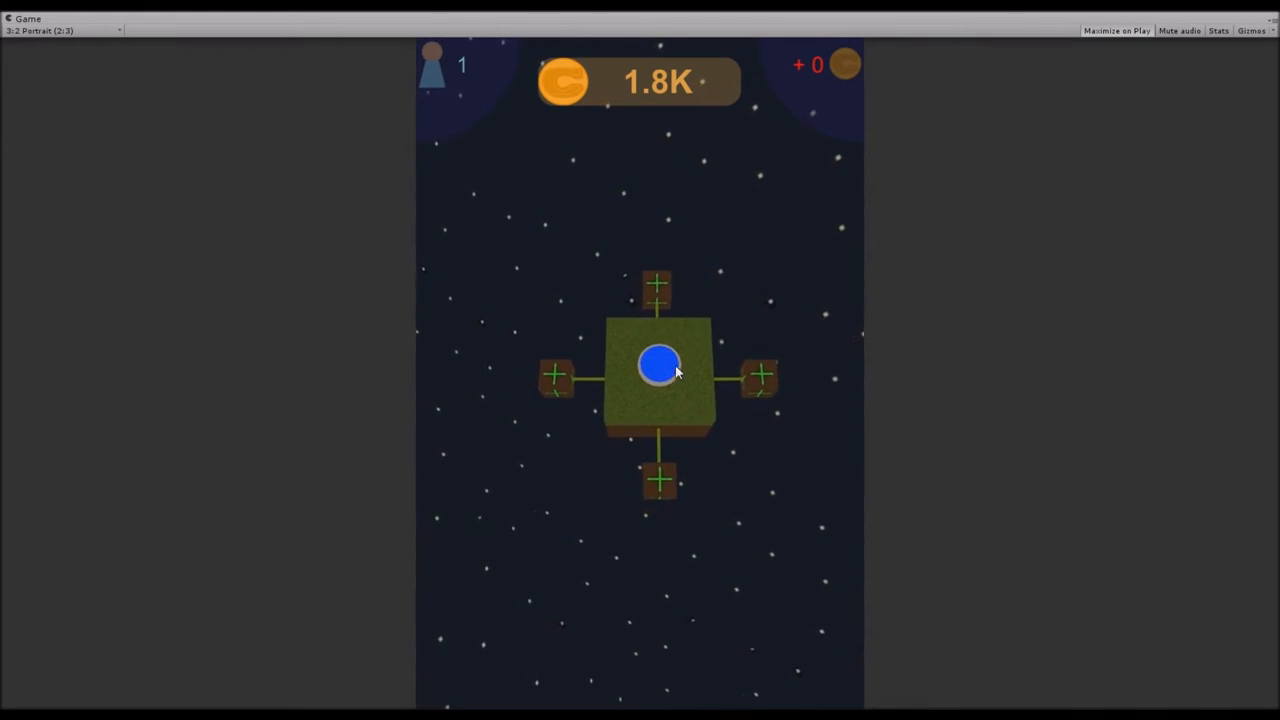
Purchase the empty plot next to the starting tile for 1,000 C-Coins, leaving 800 coins.
left_click(660, 366)
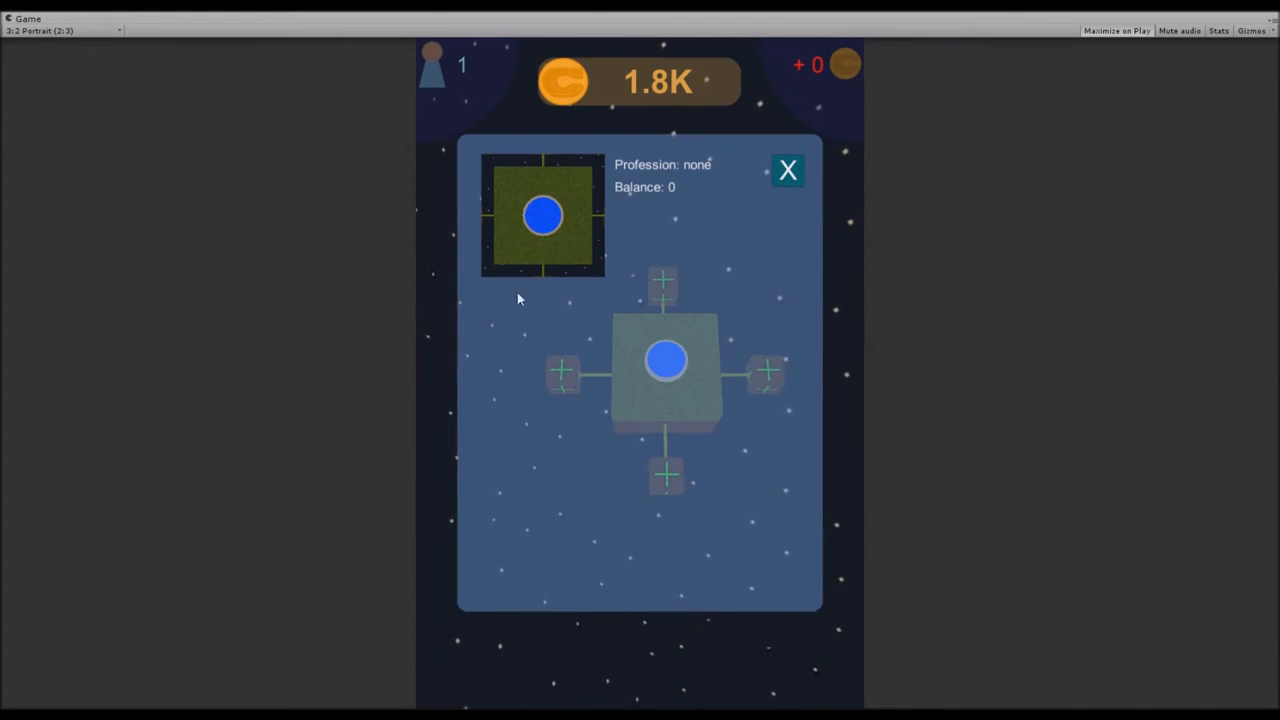
left_click(788, 170)
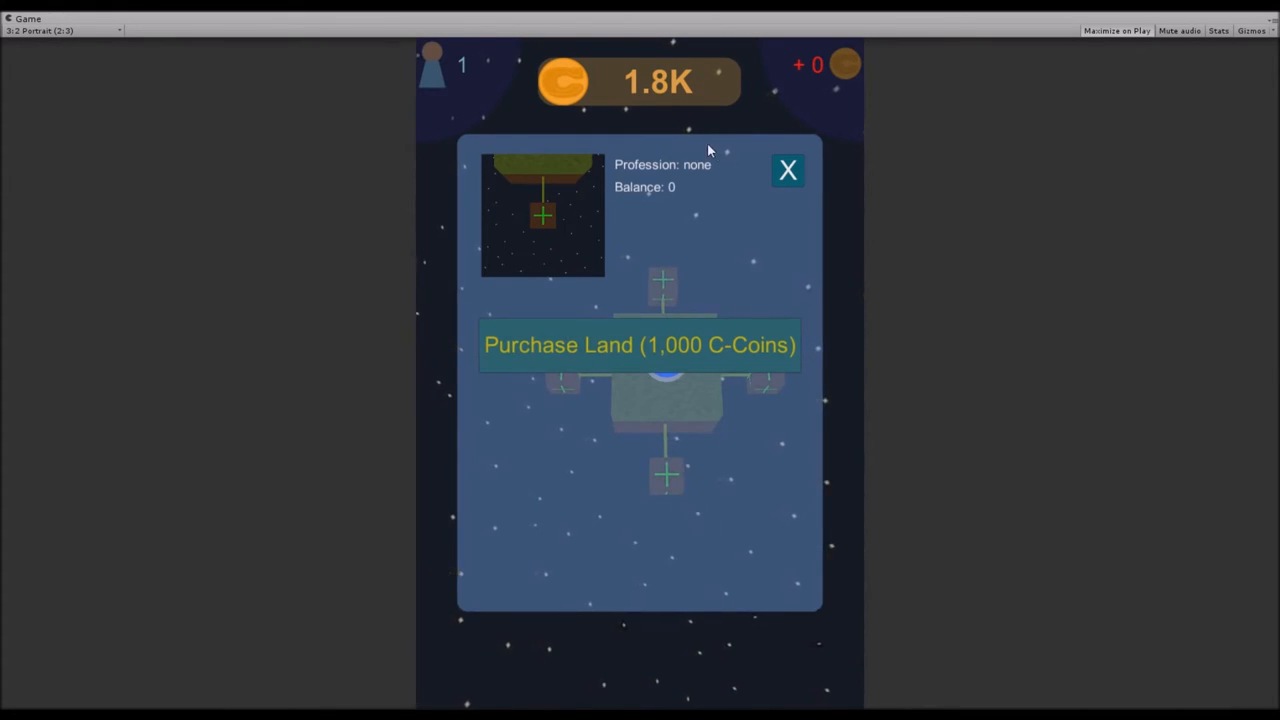
mouse_move(672, 184)
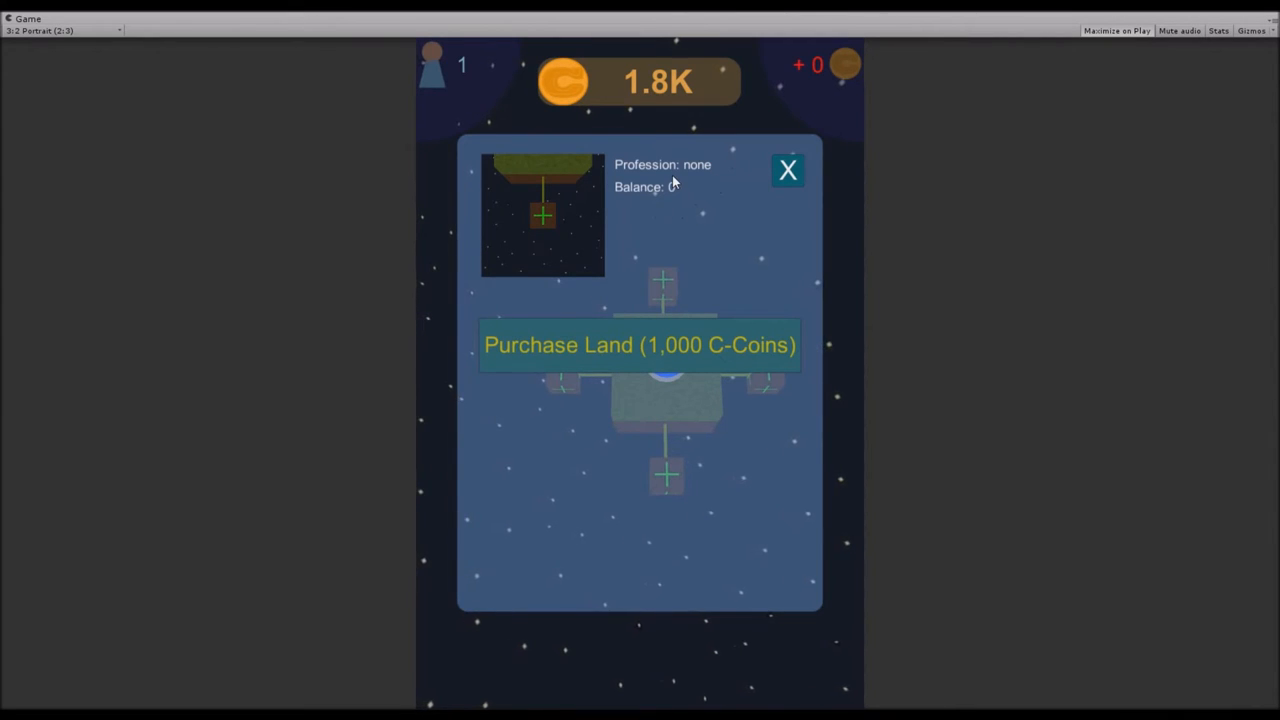
mouse_move(832, 228)
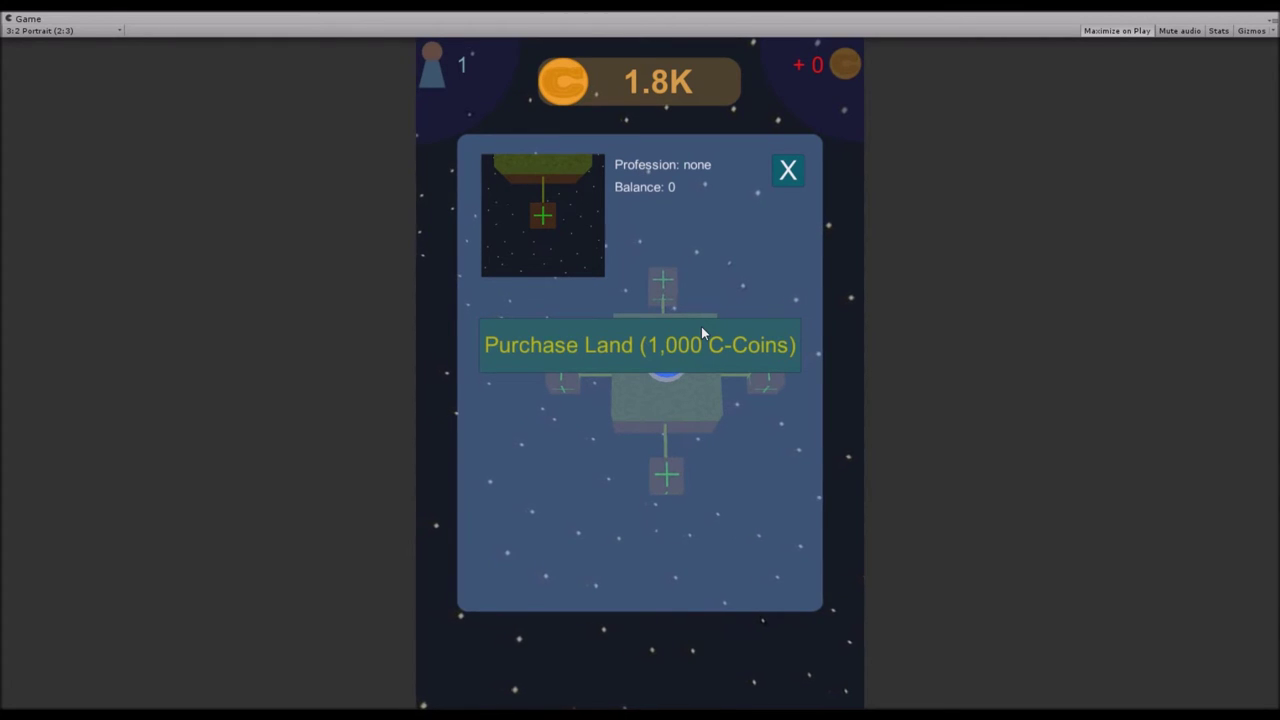
left_click(640, 344)
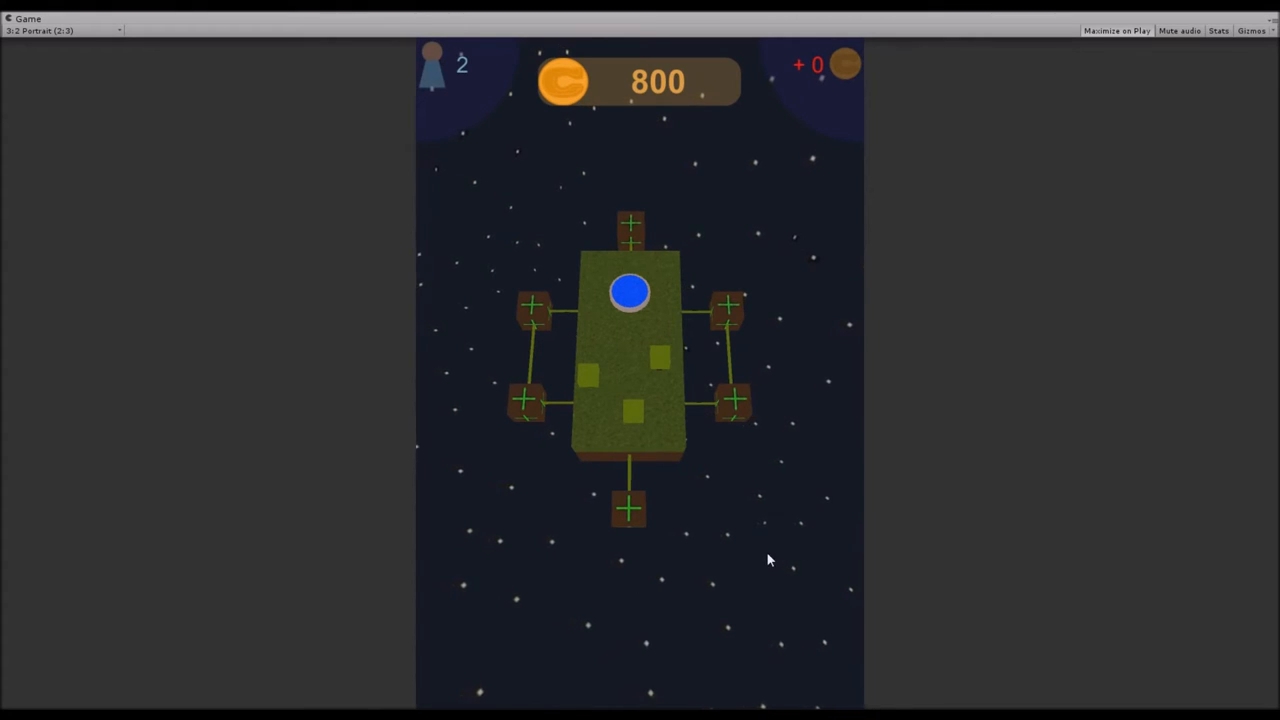
mouse_move(628, 400)
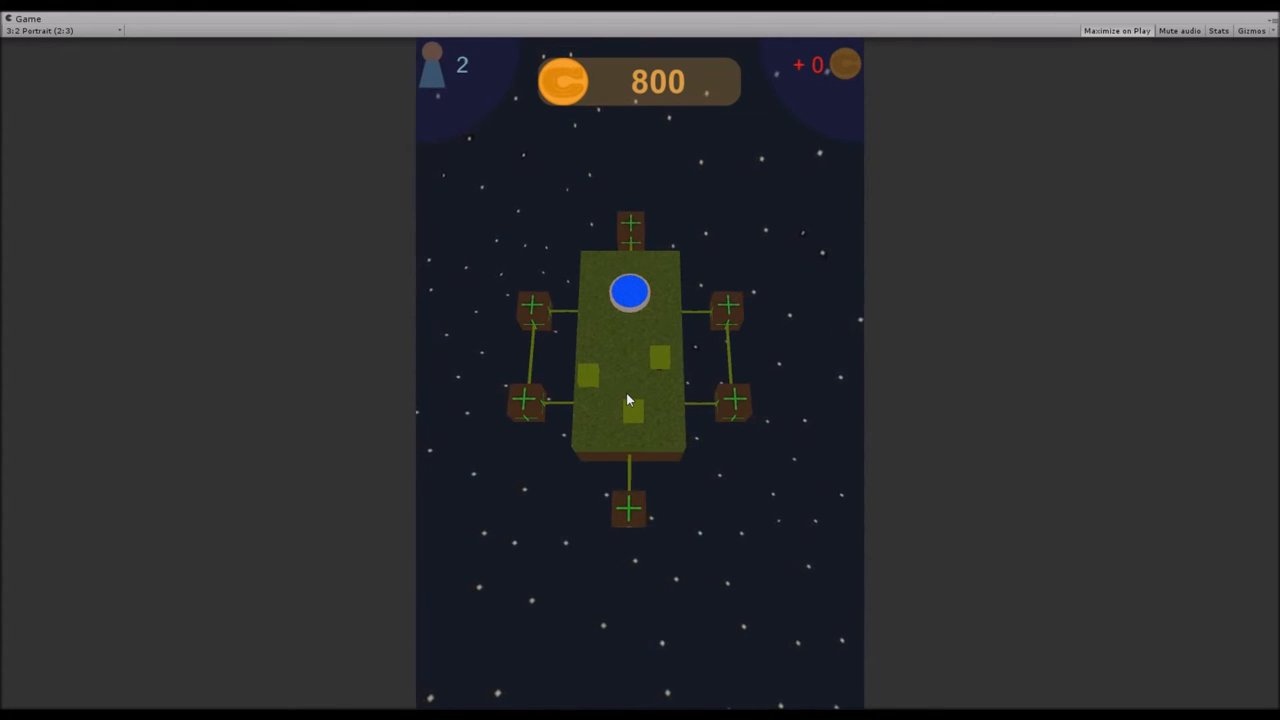
Bulldoze the new plot's terrain (100) and populate it with a house (200), leaving 600 coins.
left_click(632, 292)
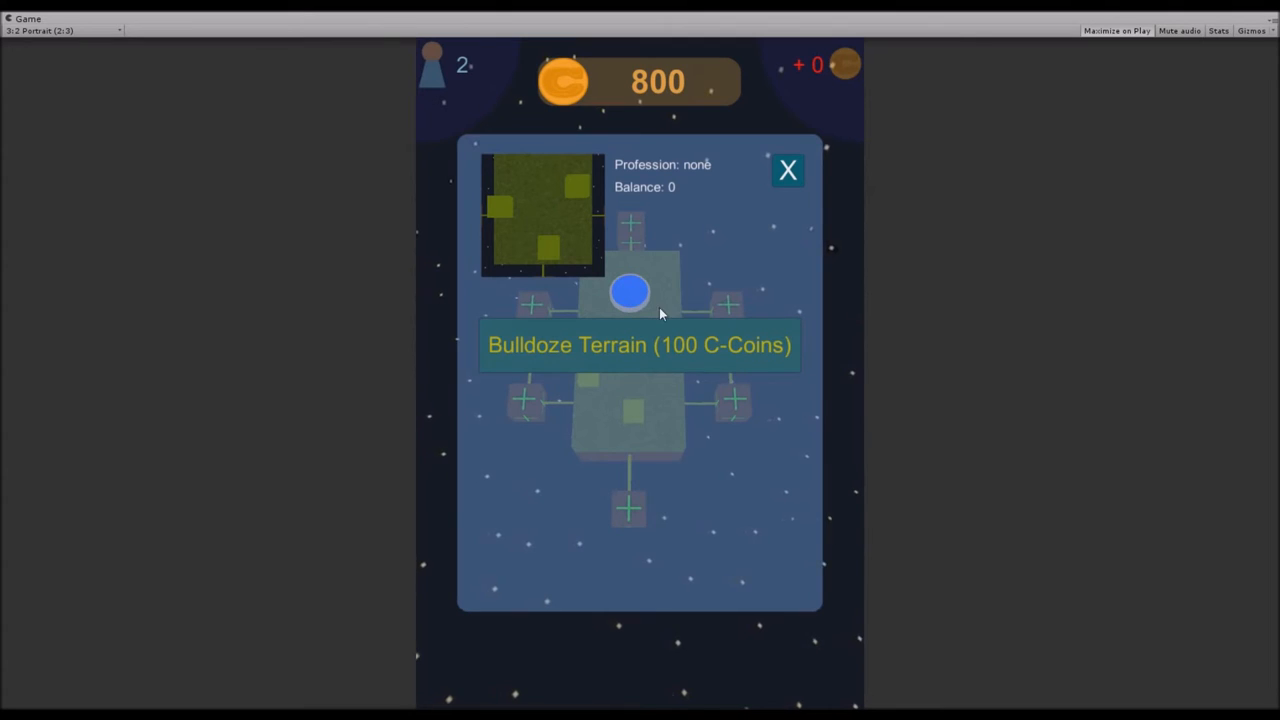
mouse_move(634, 374)
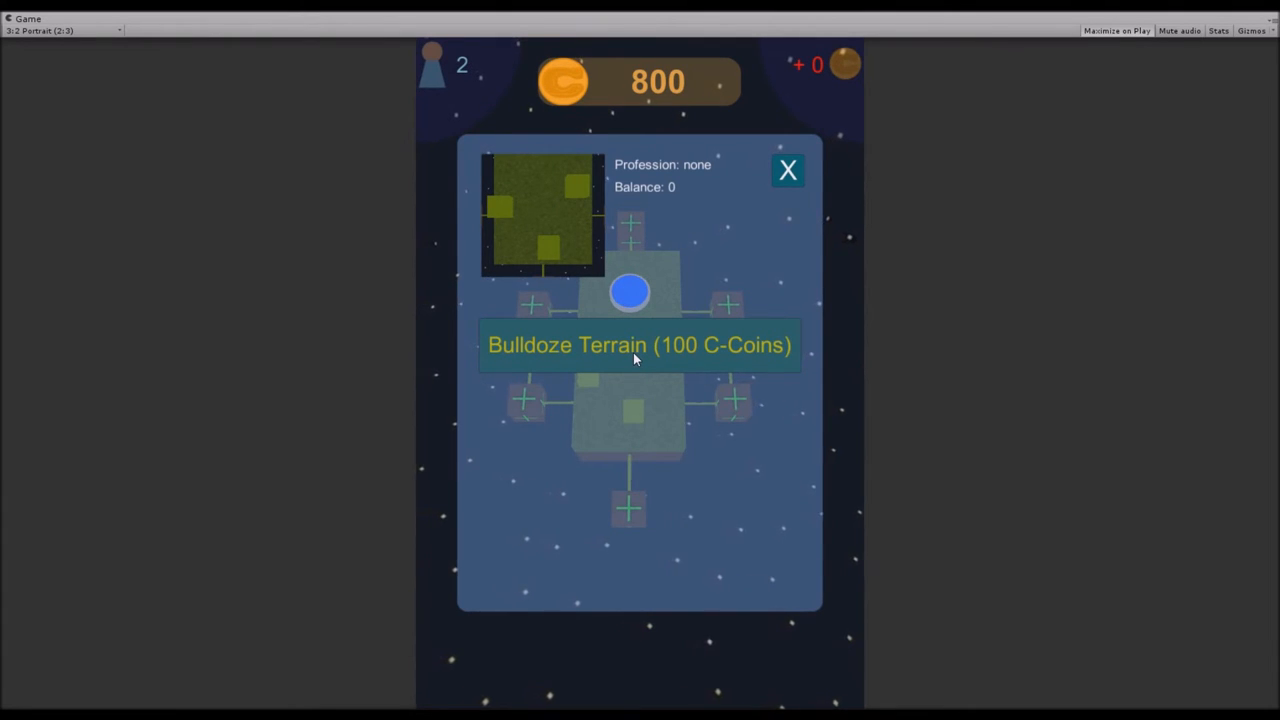
left_click(638, 344)
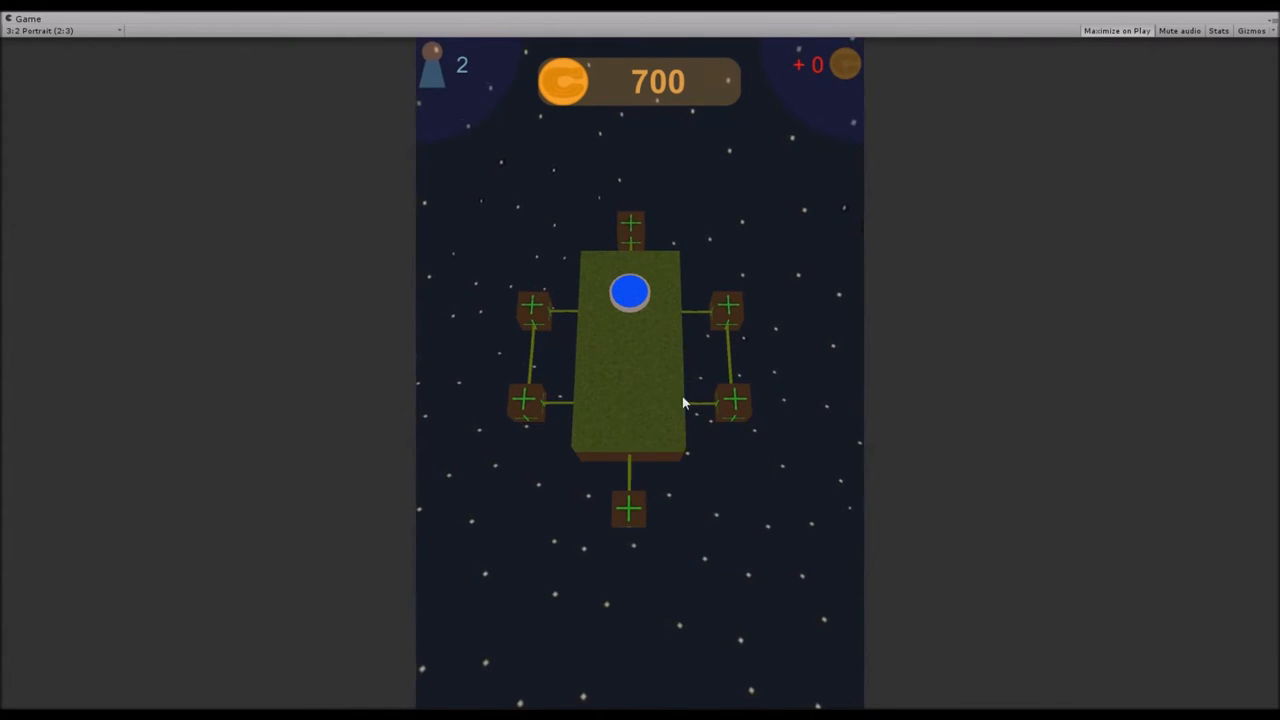
left_click(632, 292)
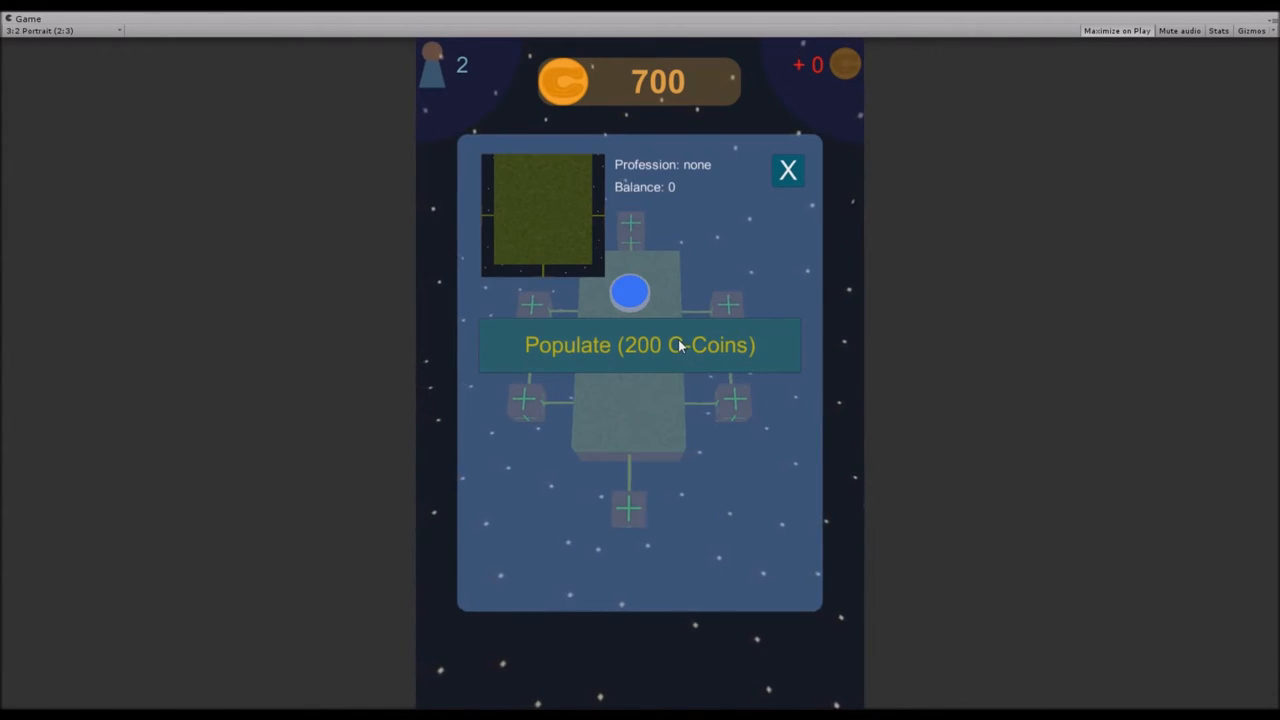
left_click(636, 344)
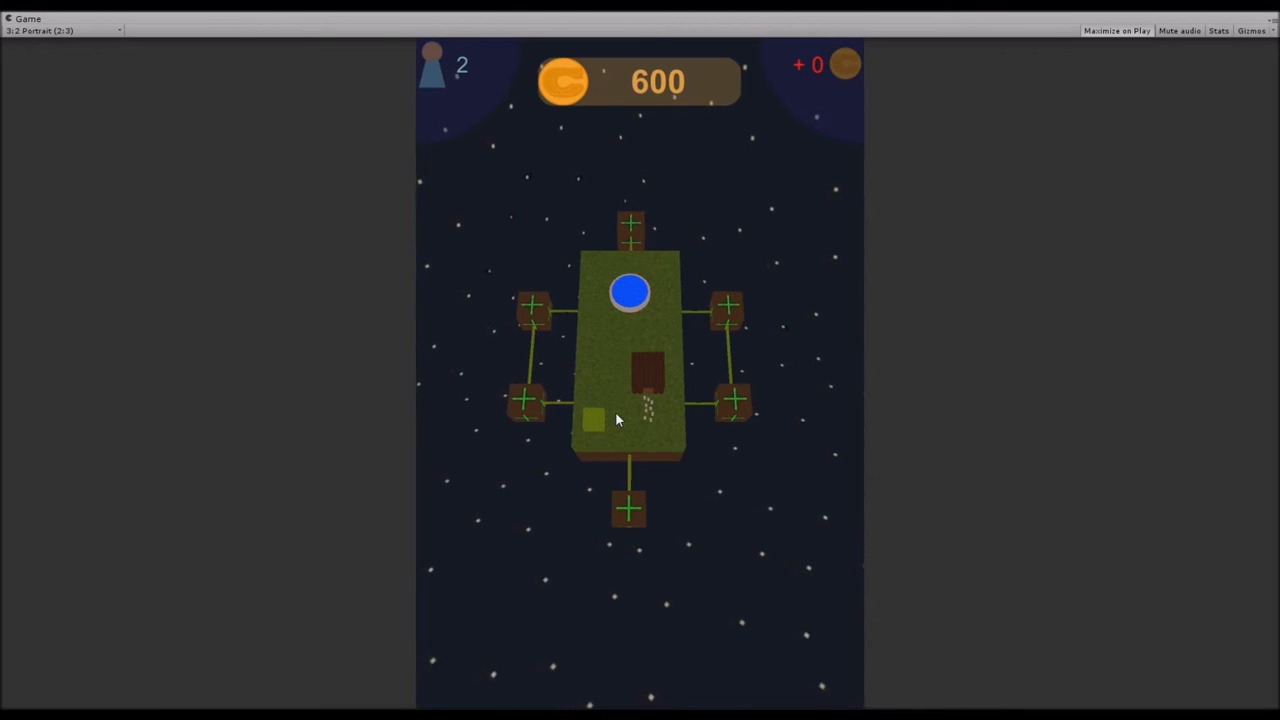
mouse_move(660, 404)
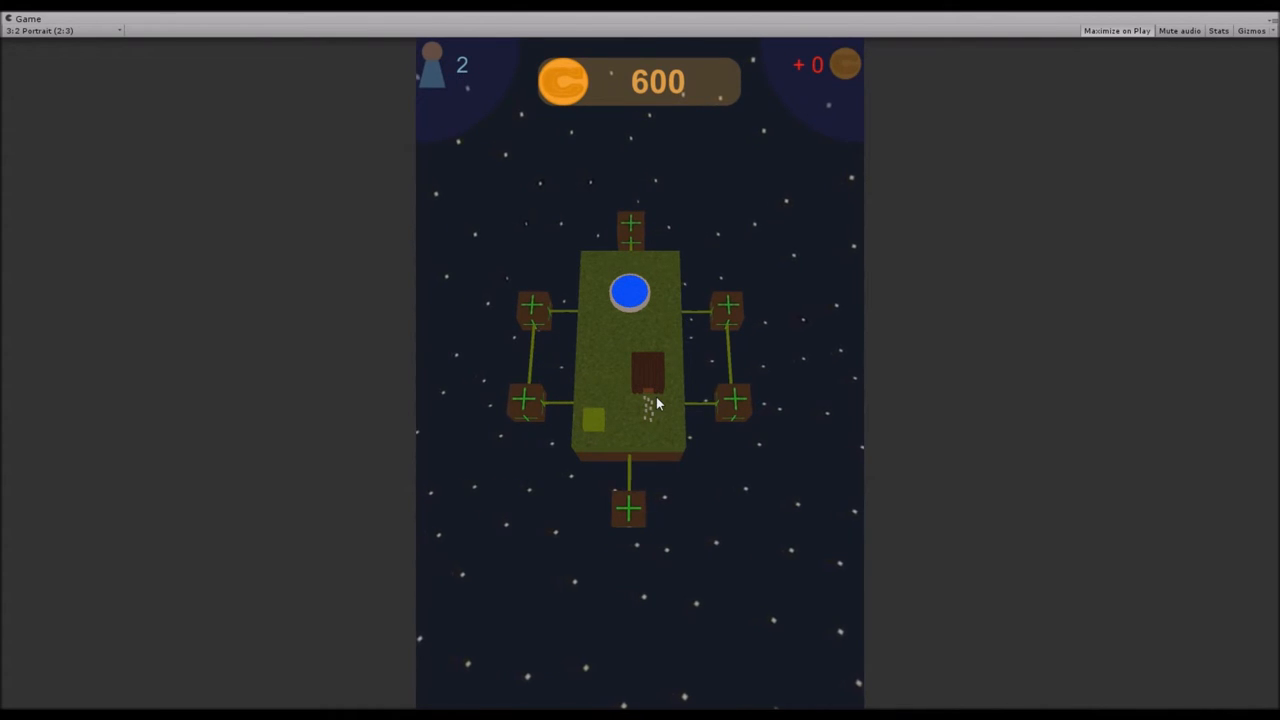
mouse_move(652, 444)
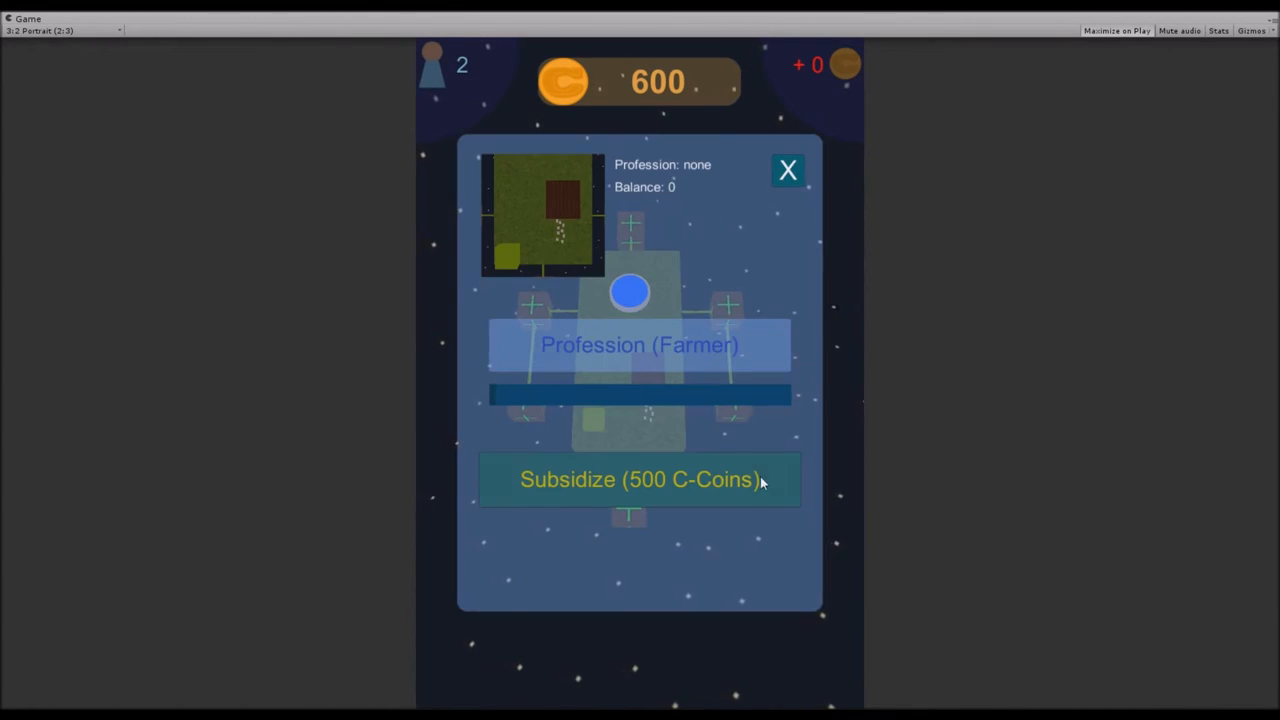
mouse_move(766, 500)
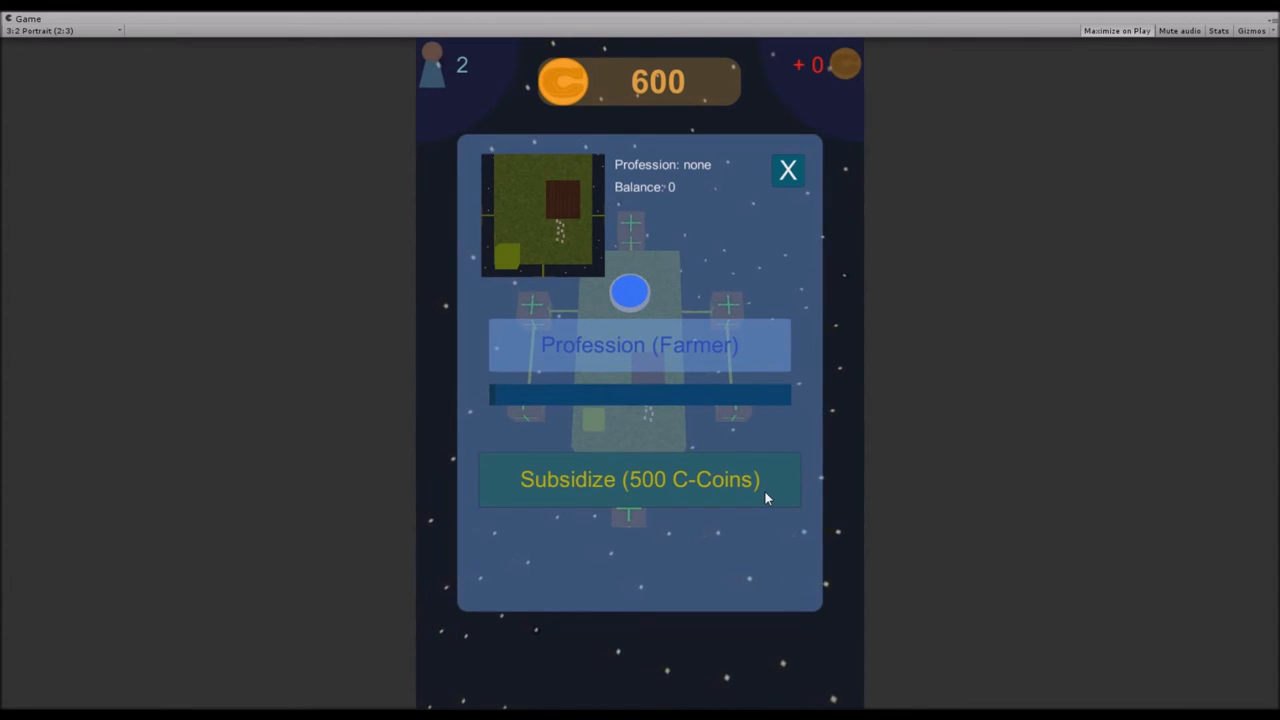
mouse_move(644, 350)
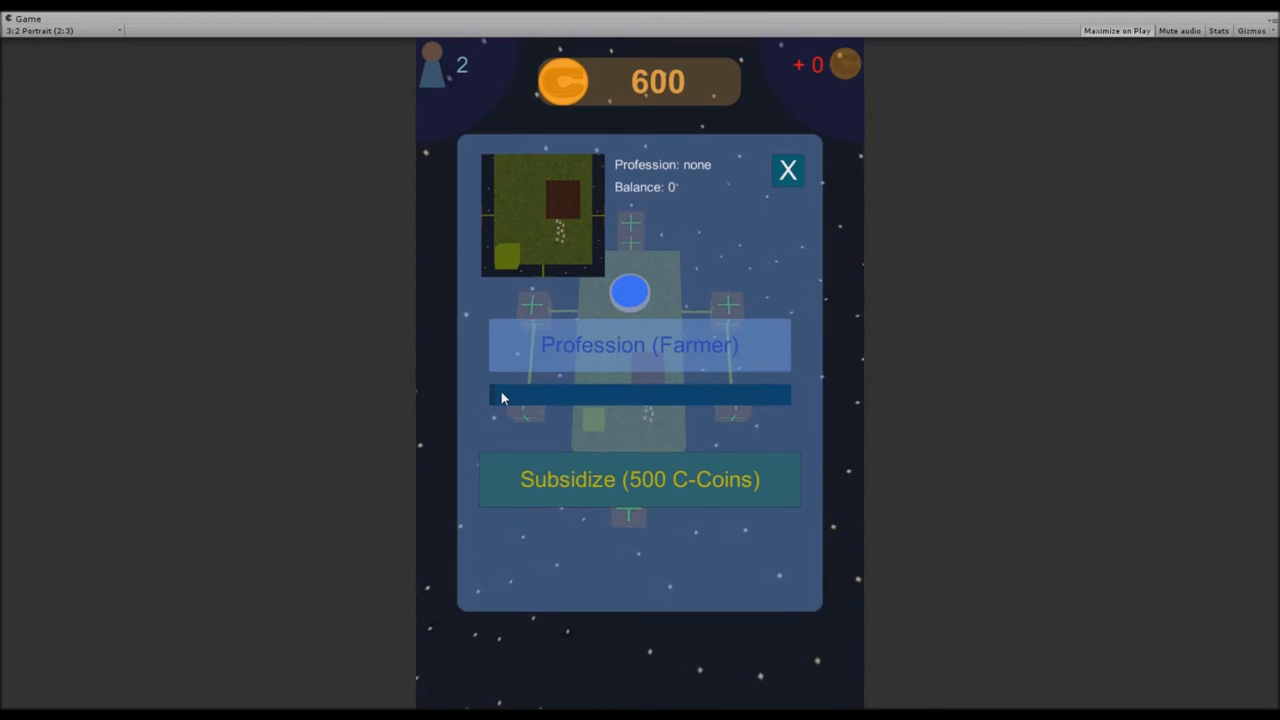
mouse_move(736, 418)
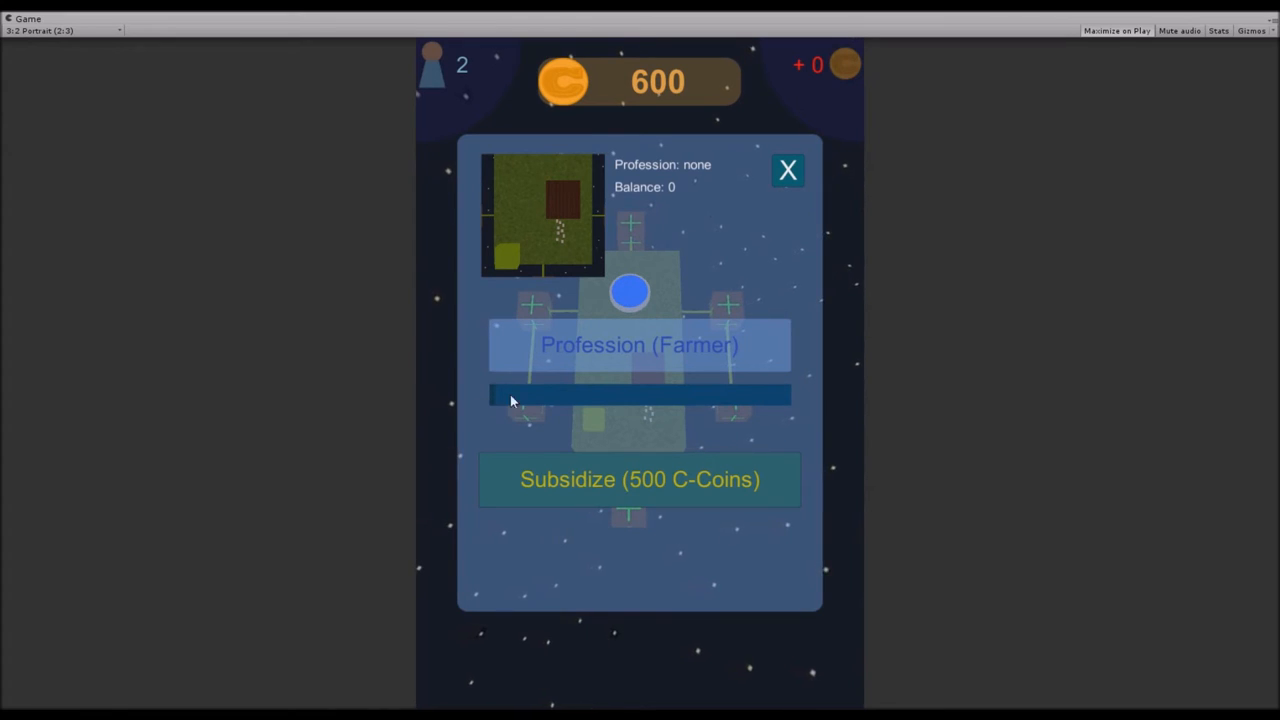
mouse_move(864, 400)
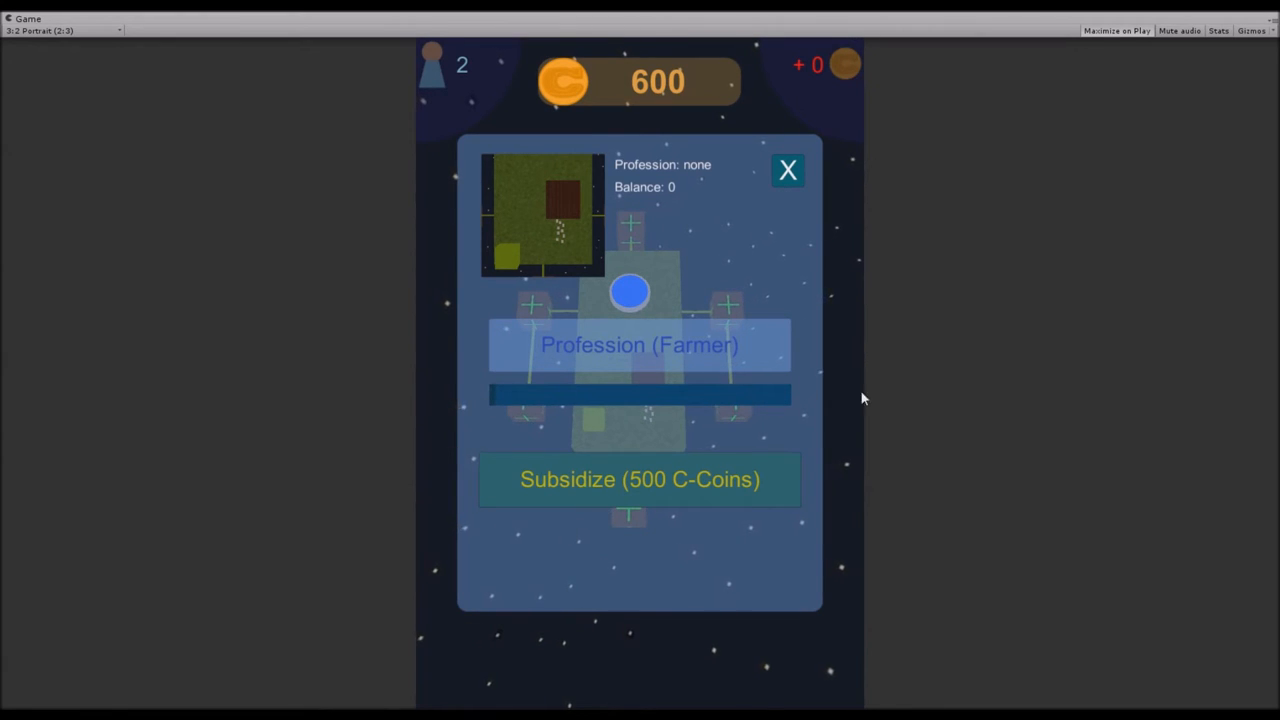
mouse_move(786, 368)
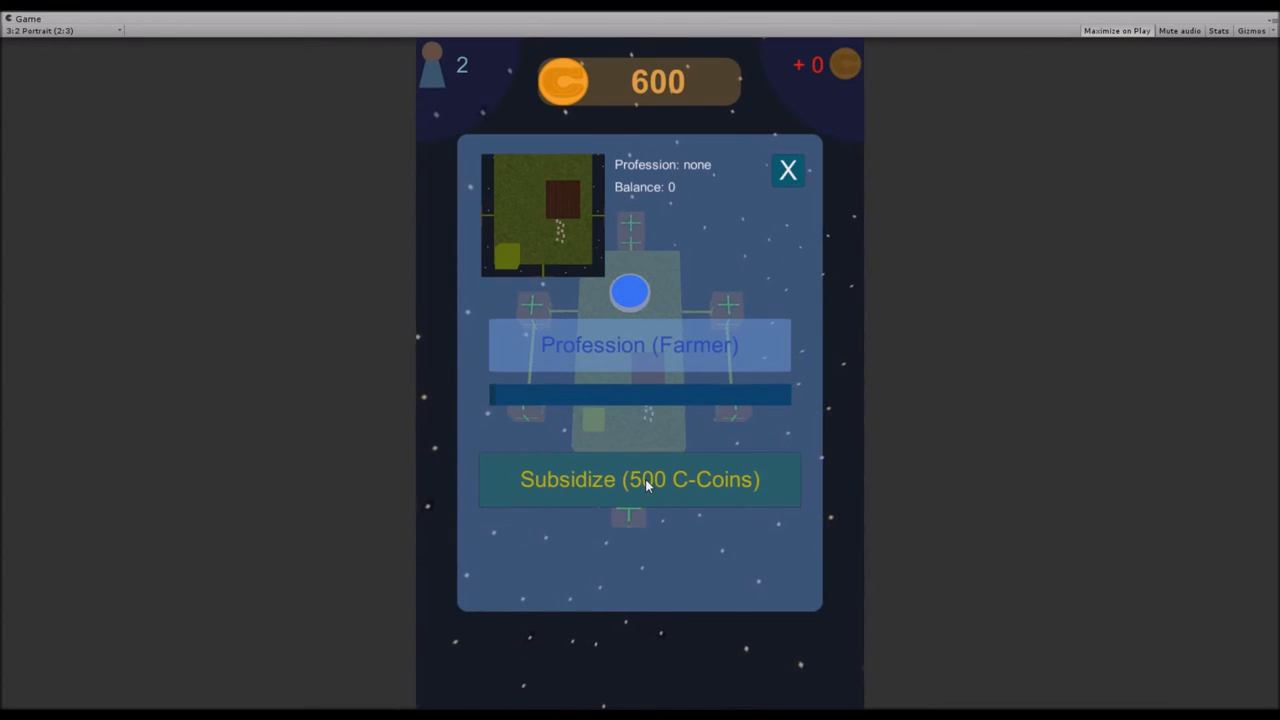
Subsidize the populated plot as a Farmer for 500 C-Coins, giving +17 income.
left_click(640, 480)
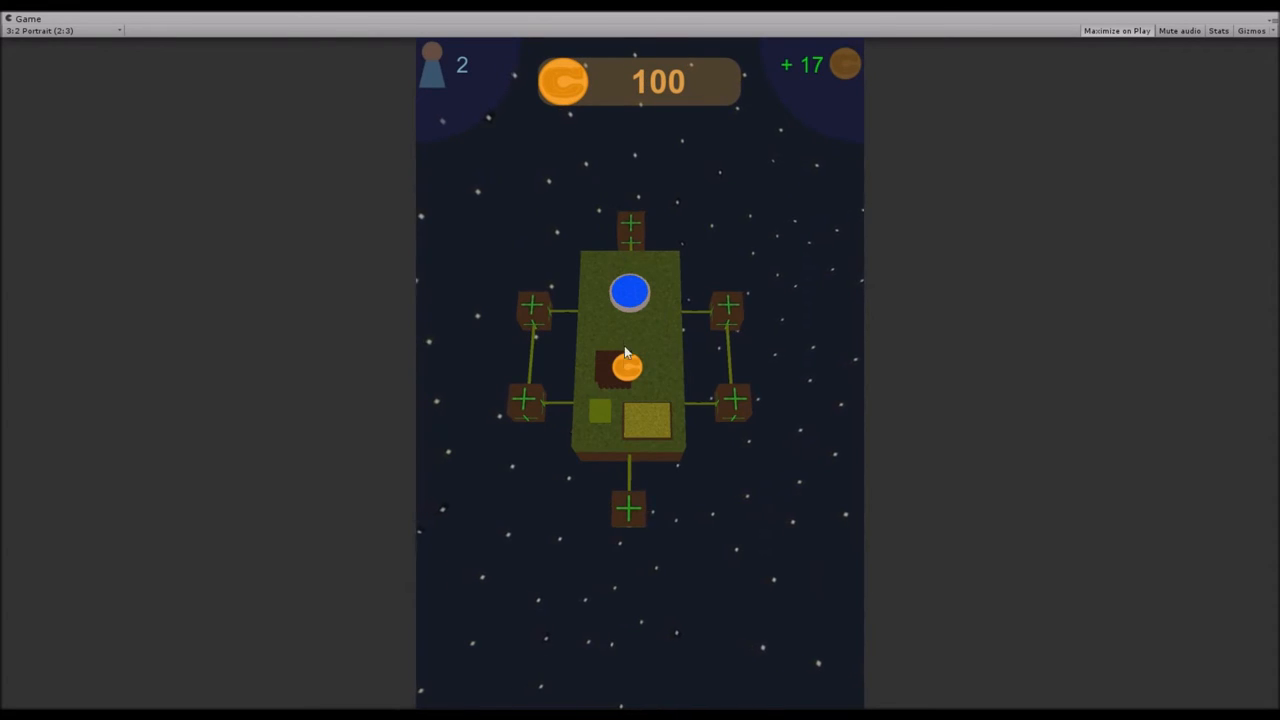
mouse_move(744, 70)
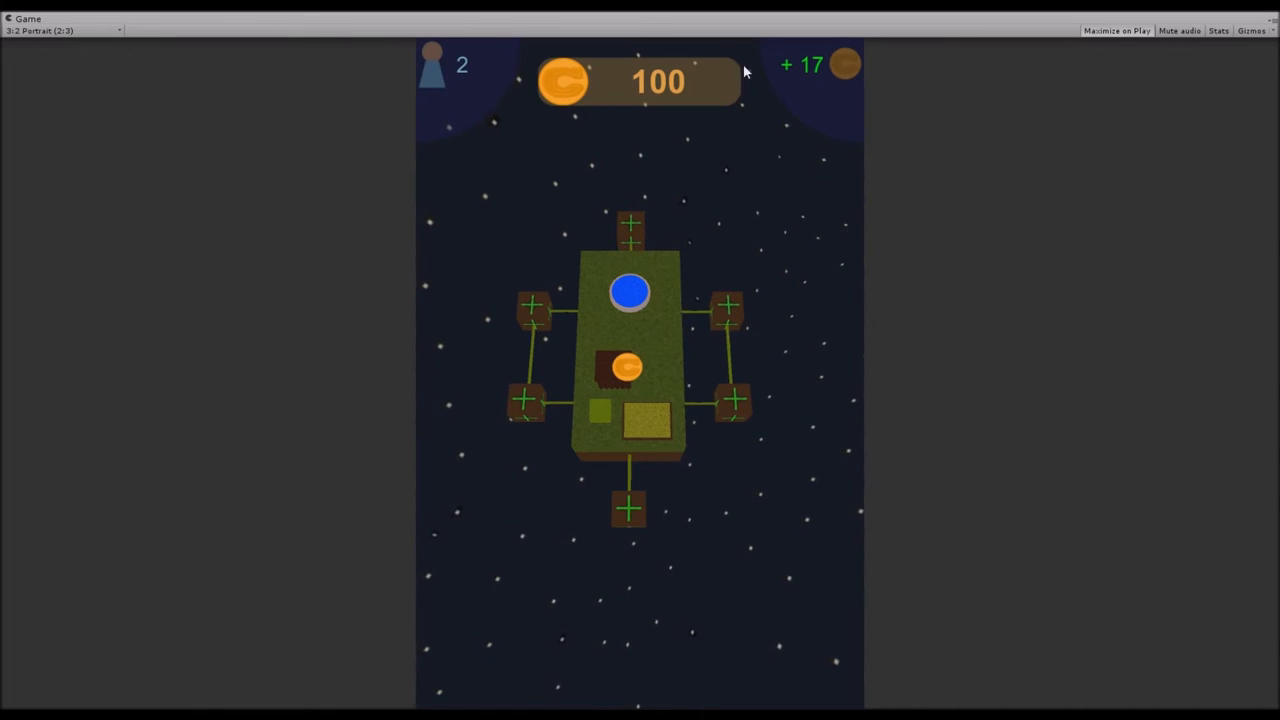
mouse_move(836, 100)
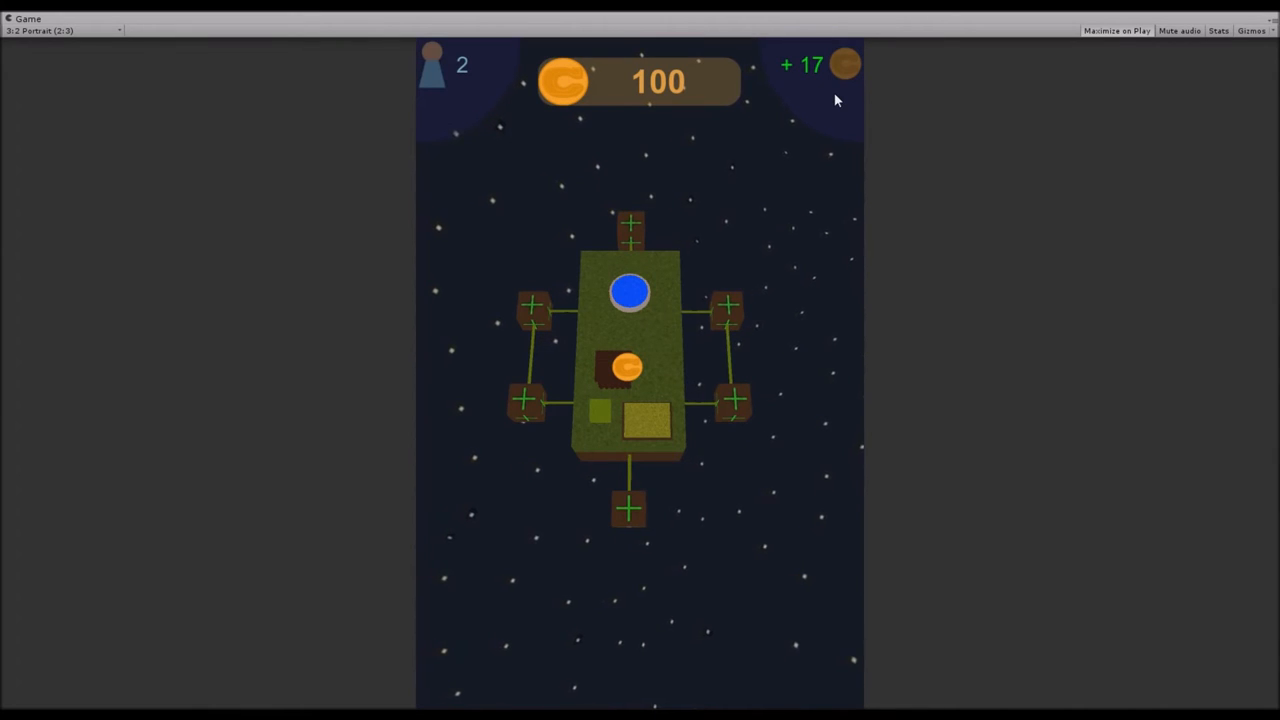
mouse_move(676, 364)
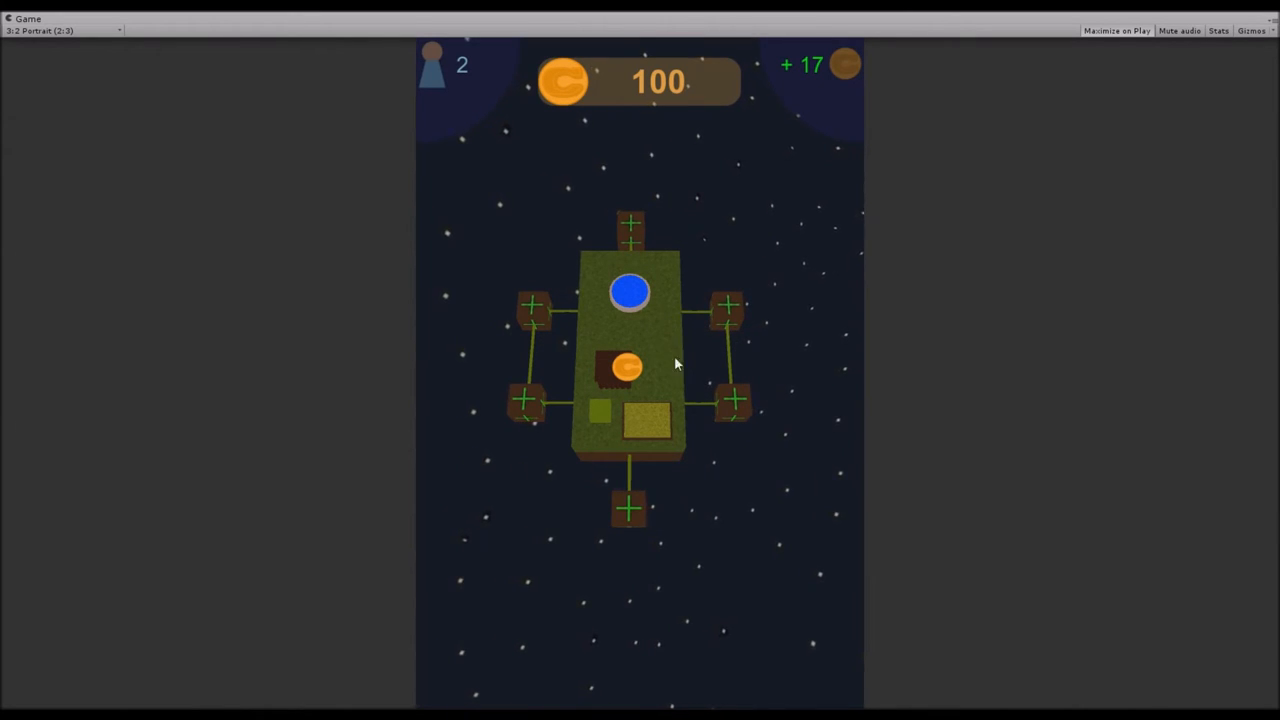
Collect the coins produced by the farmer tile.
left_click(624, 368)
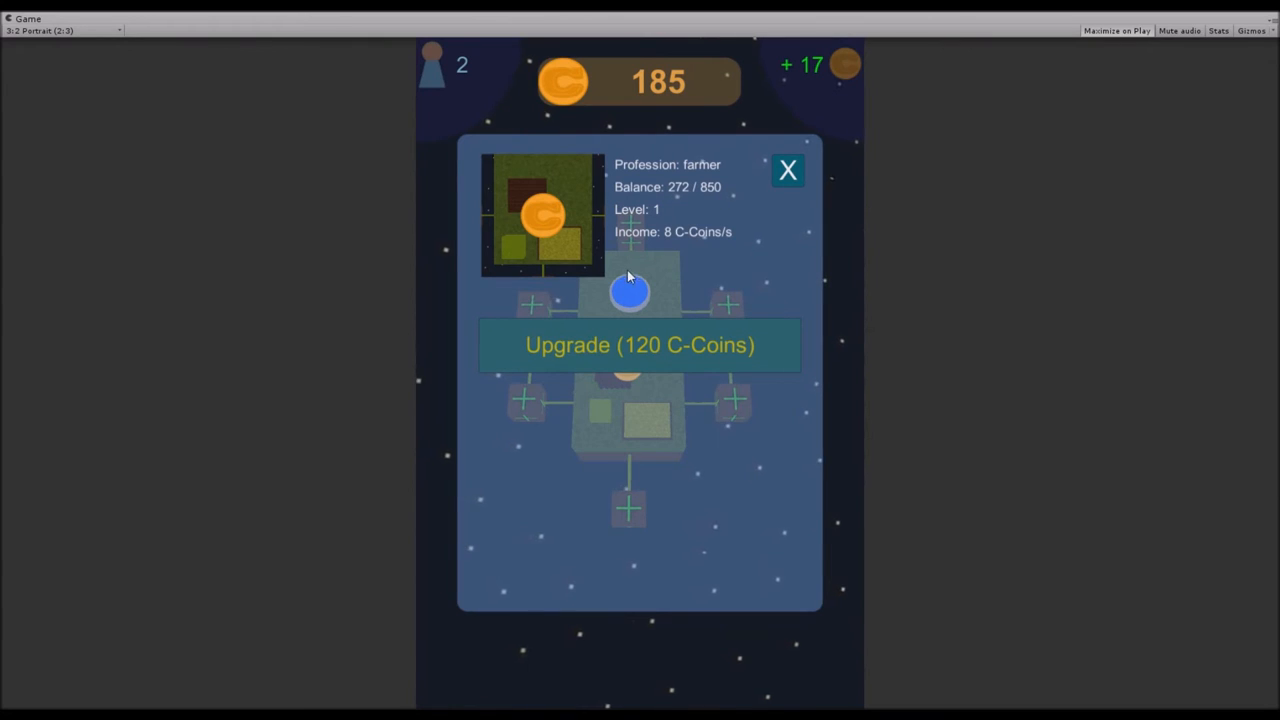
mouse_move(588, 312)
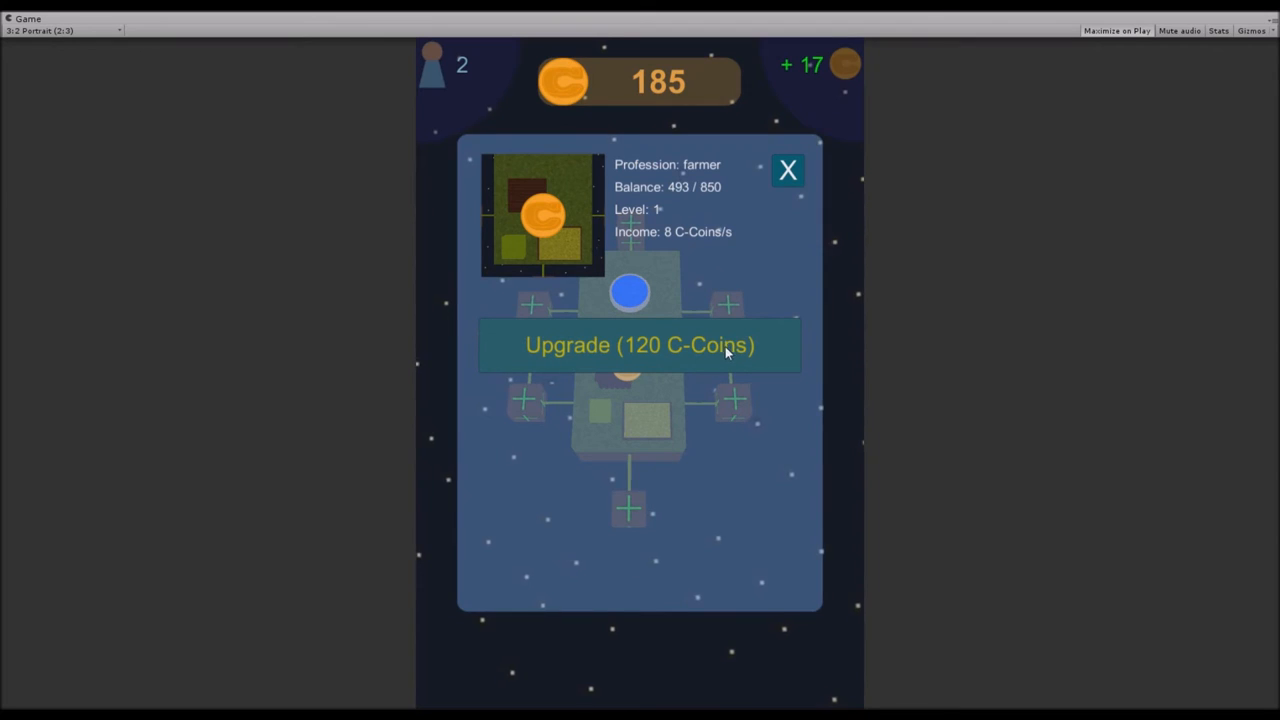
Upgrade the central farmer tile through levels 2, 3 and 4 (+32 income), collecting its coins along the way.
left_click(788, 170)
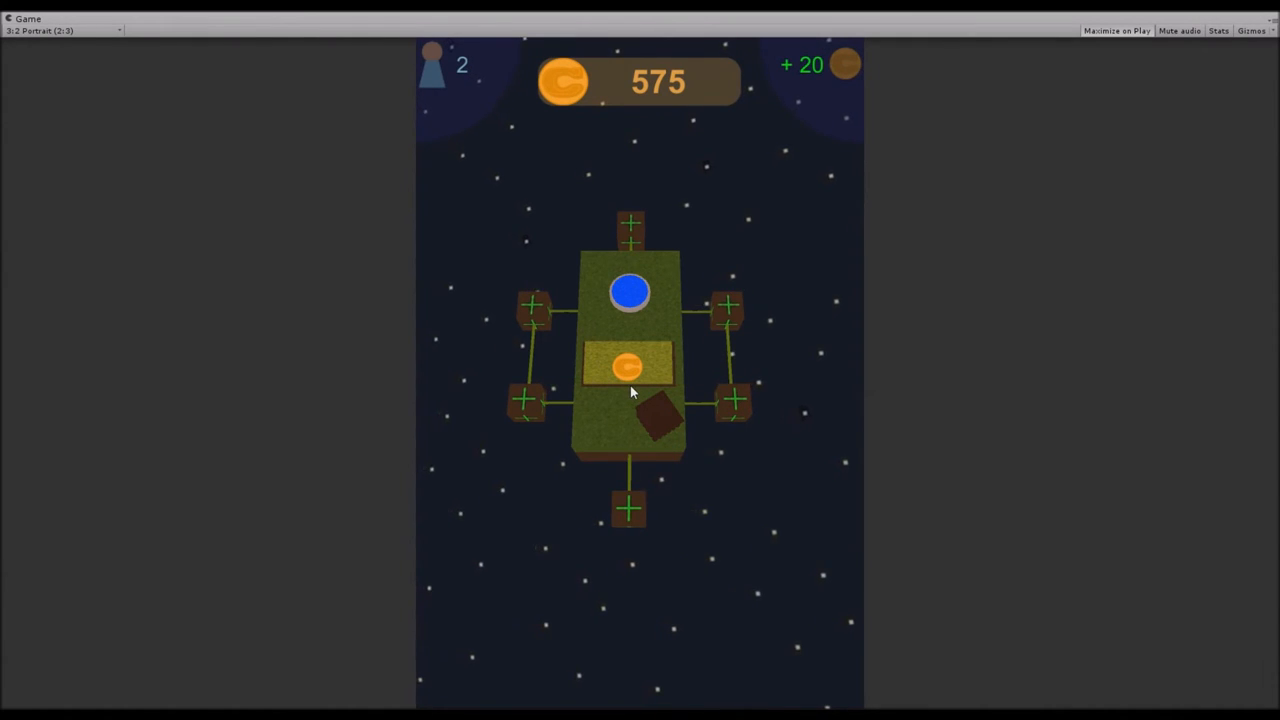
mouse_move(850, 50)
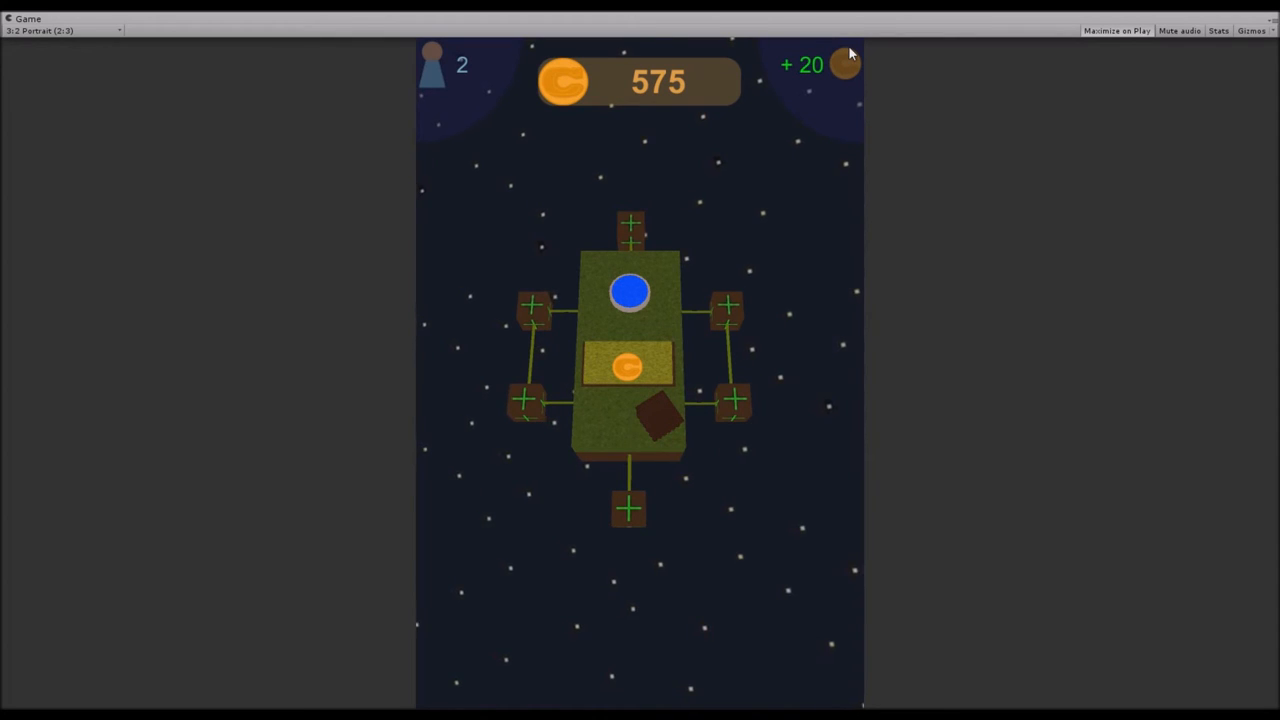
left_click(628, 366)
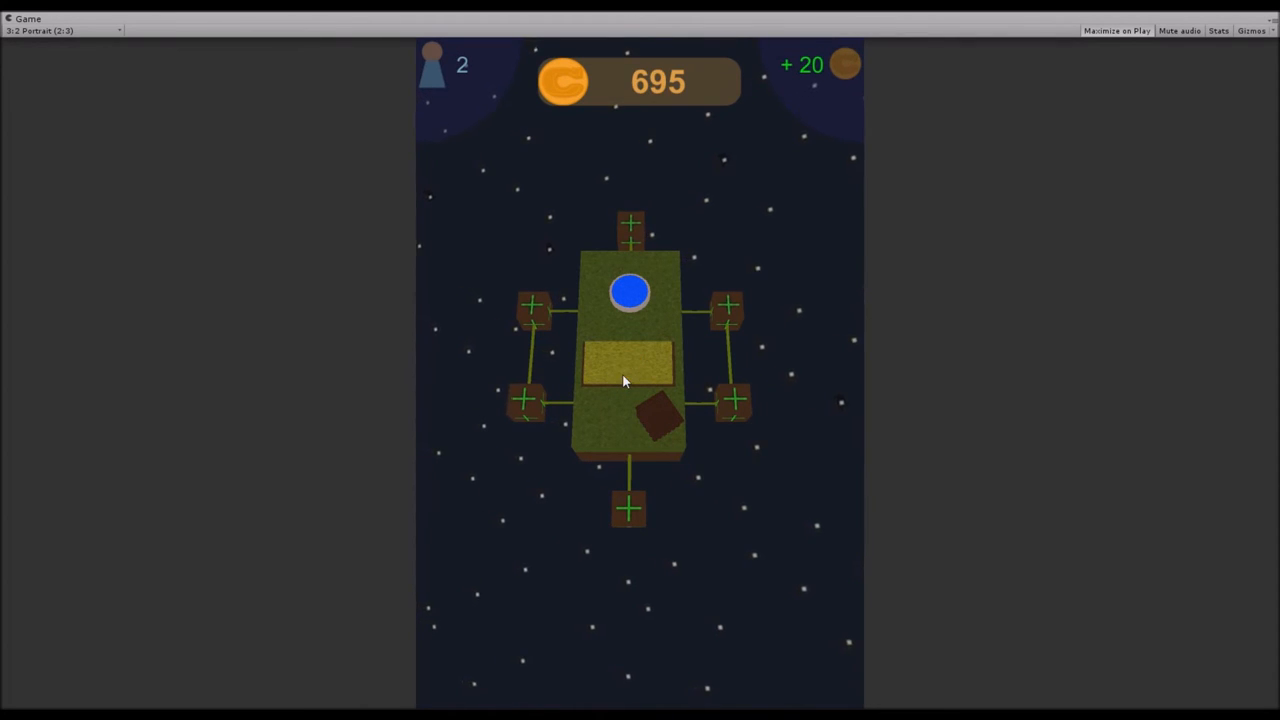
left_click(624, 370)
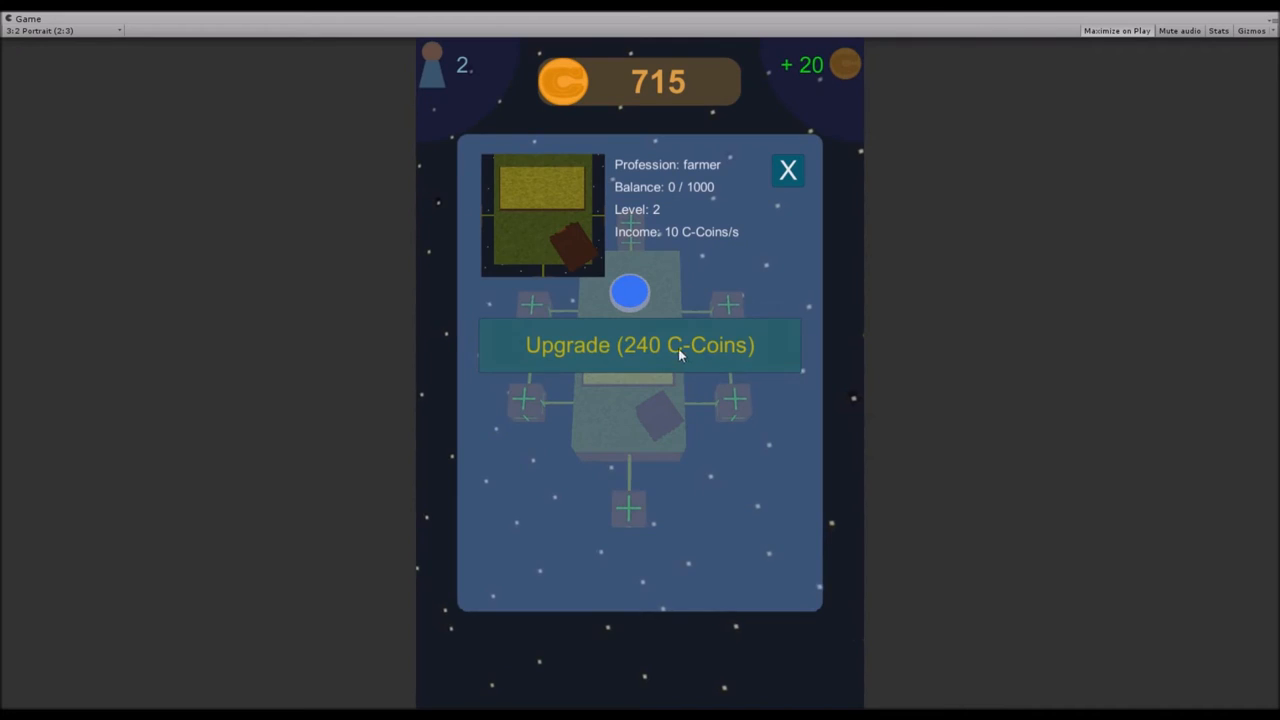
left_click(640, 344)
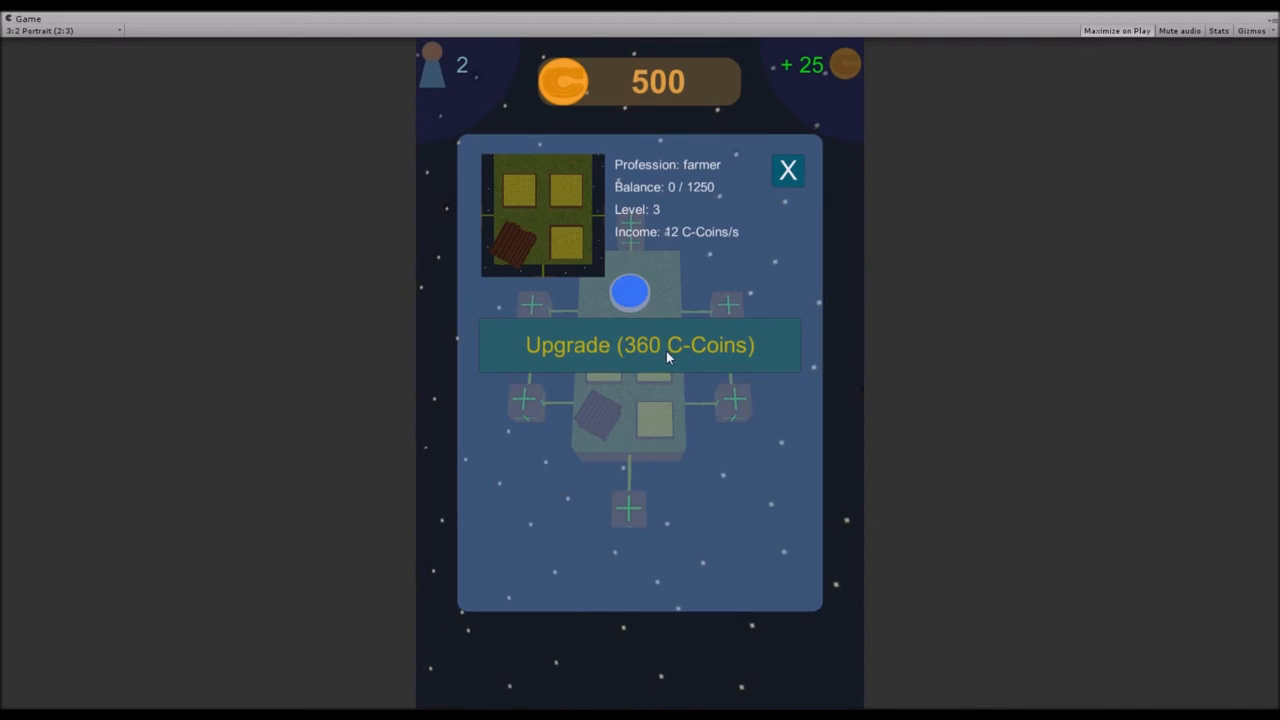
left_click(640, 344)
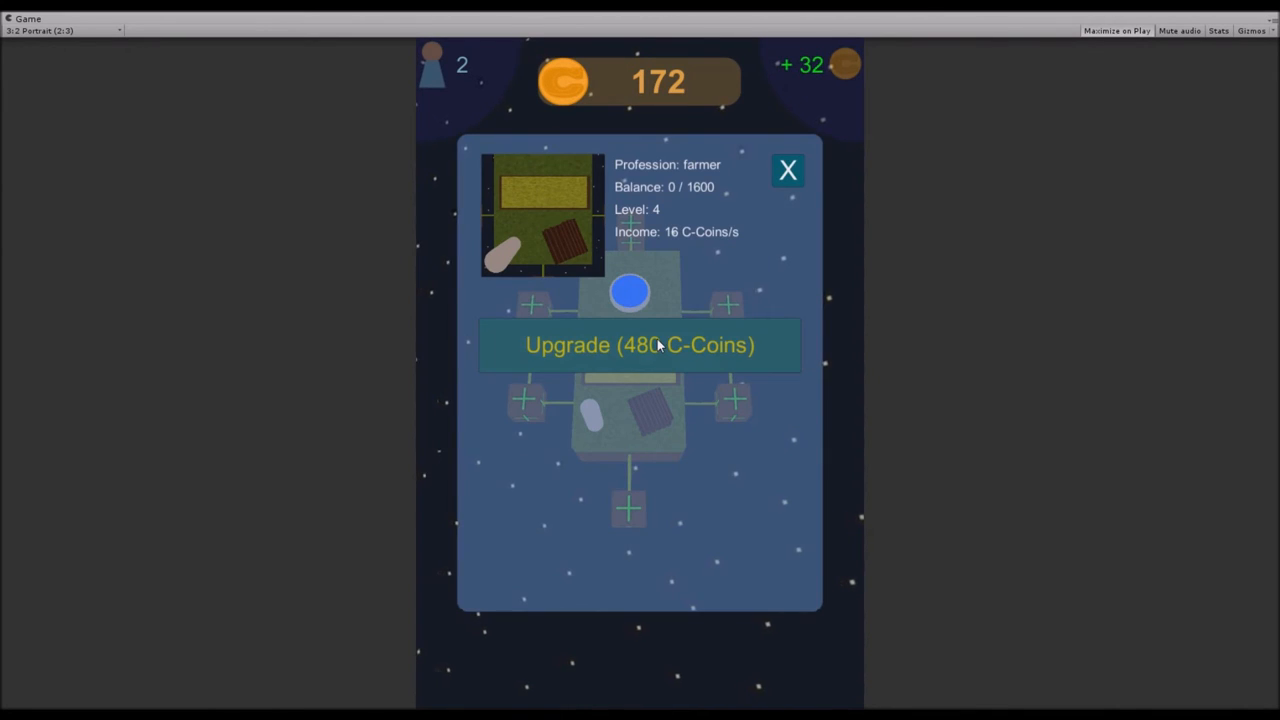
left_click(788, 170)
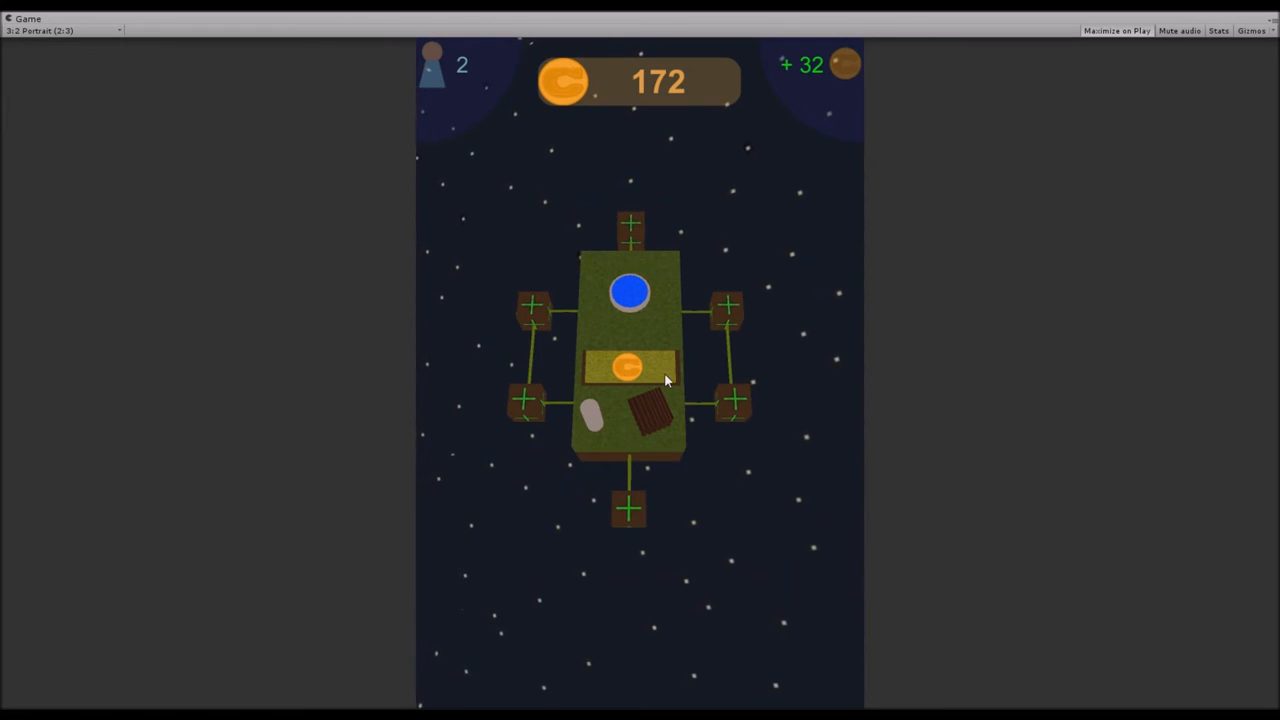
mouse_move(630, 390)
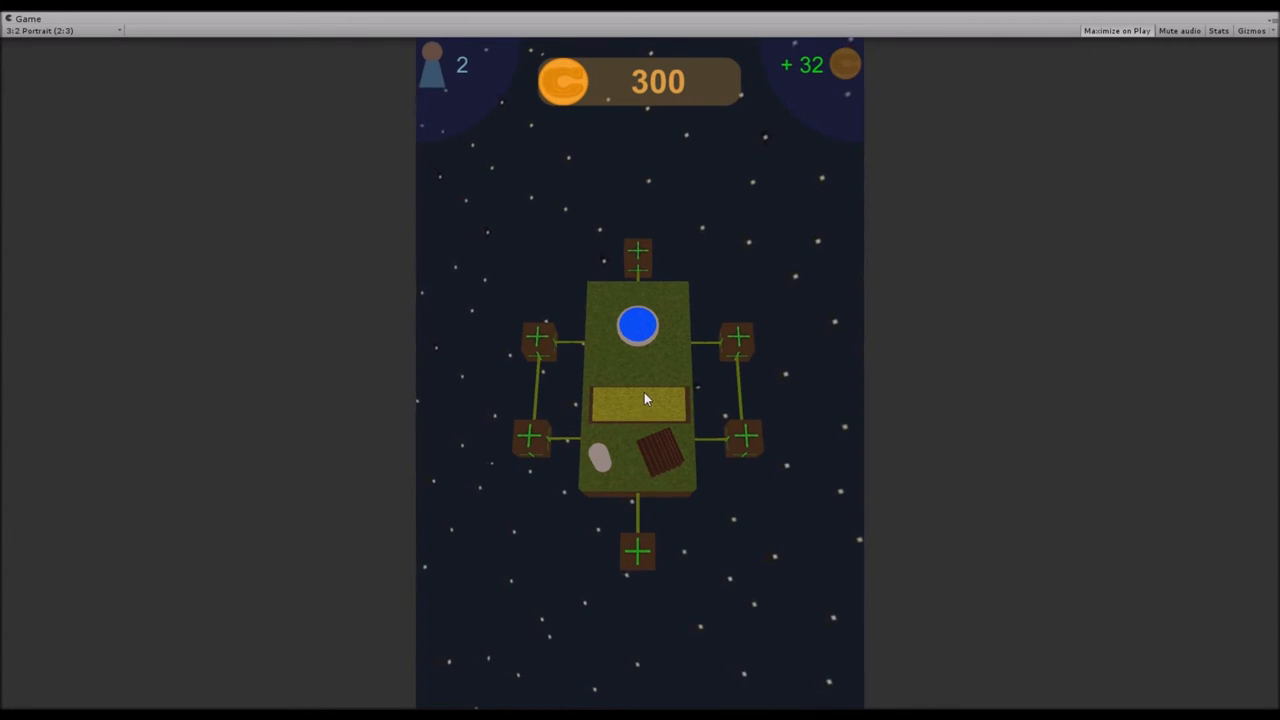
left_click(640, 406)
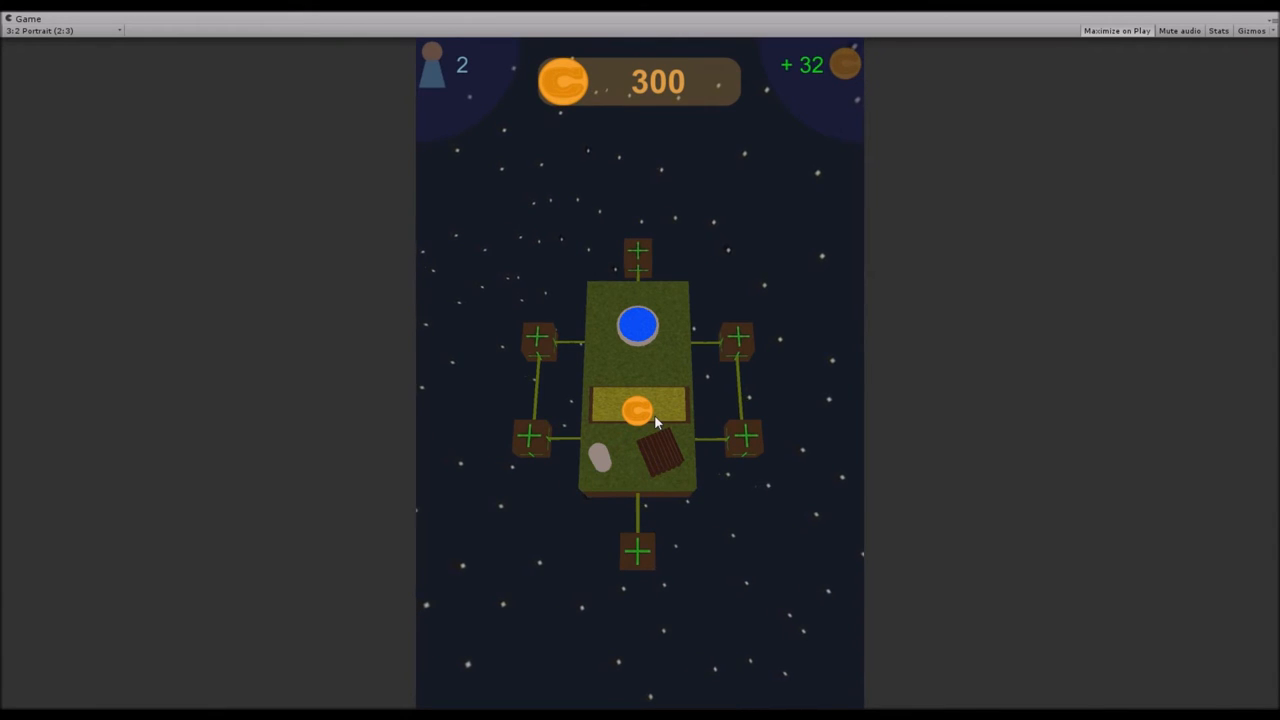
mouse_move(836, 260)
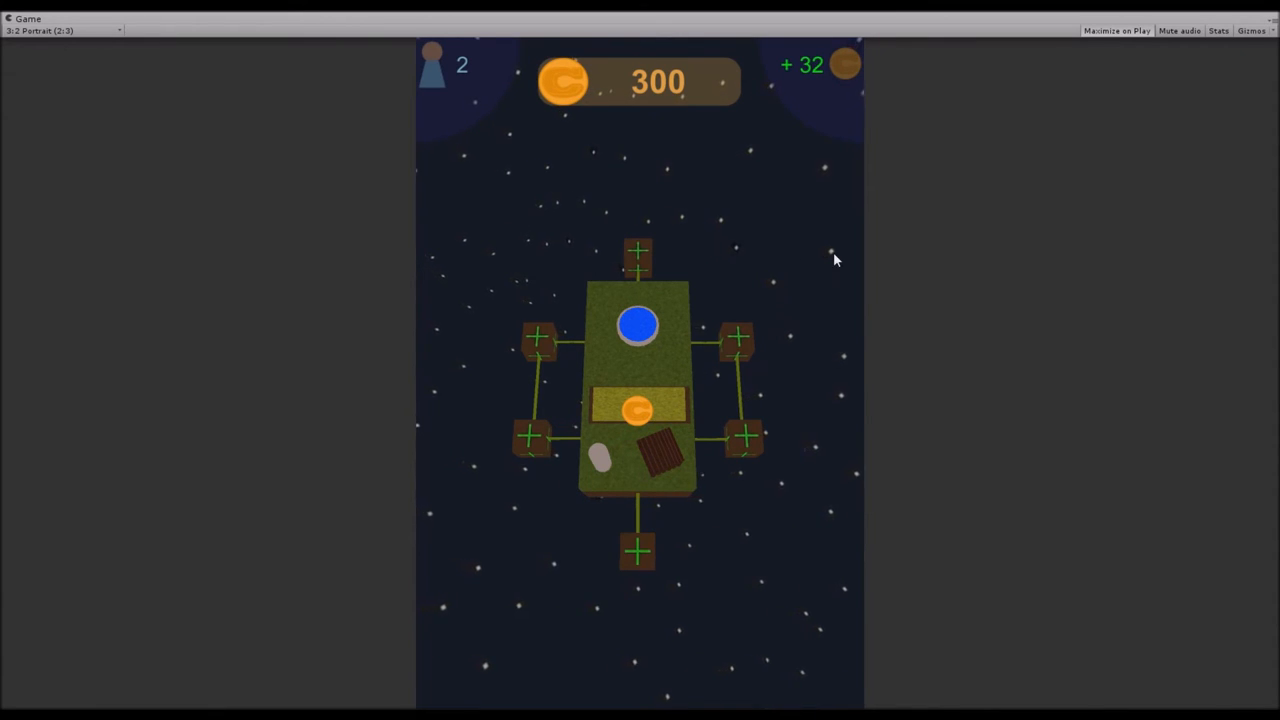
mouse_move(768, 332)
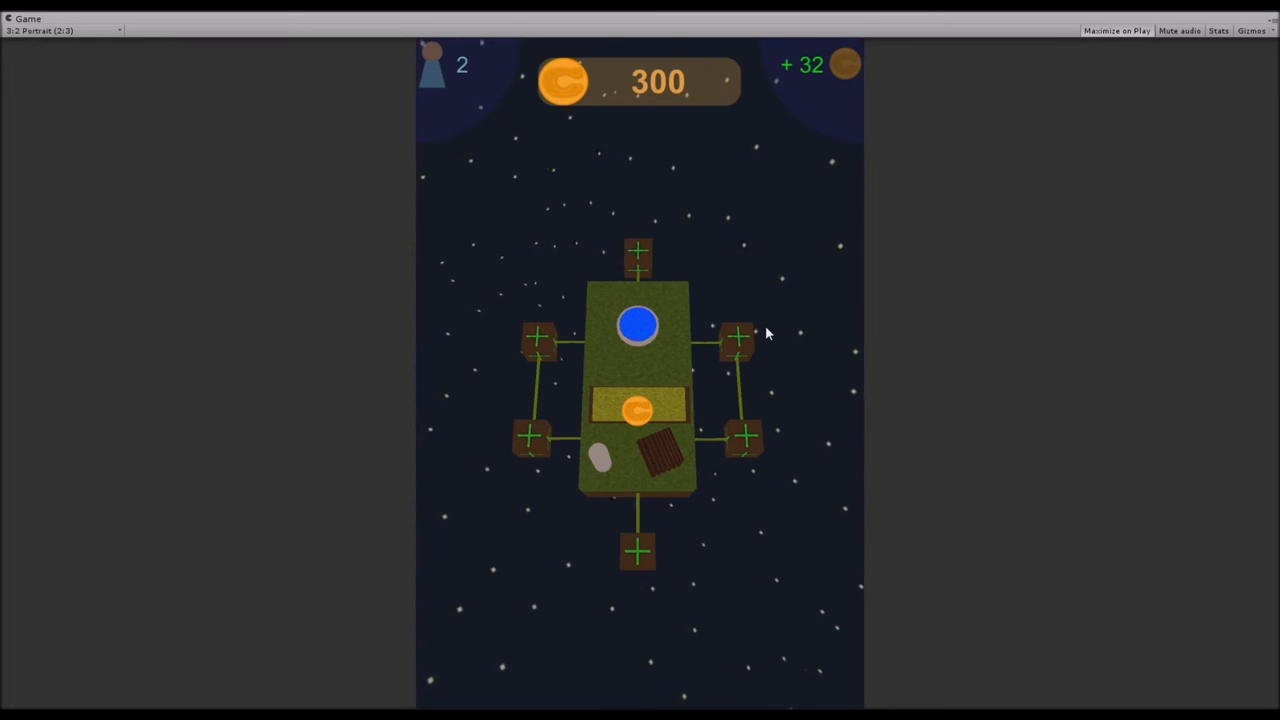
mouse_move(728, 292)
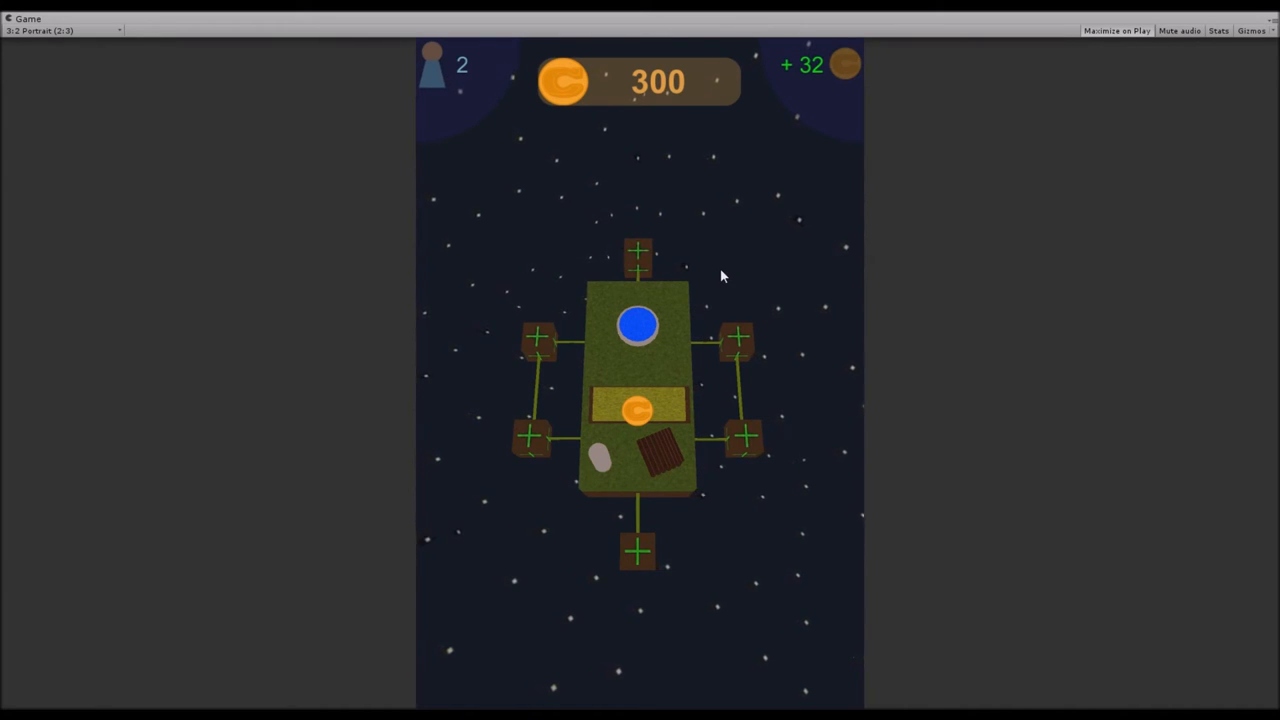
mouse_move(756, 258)
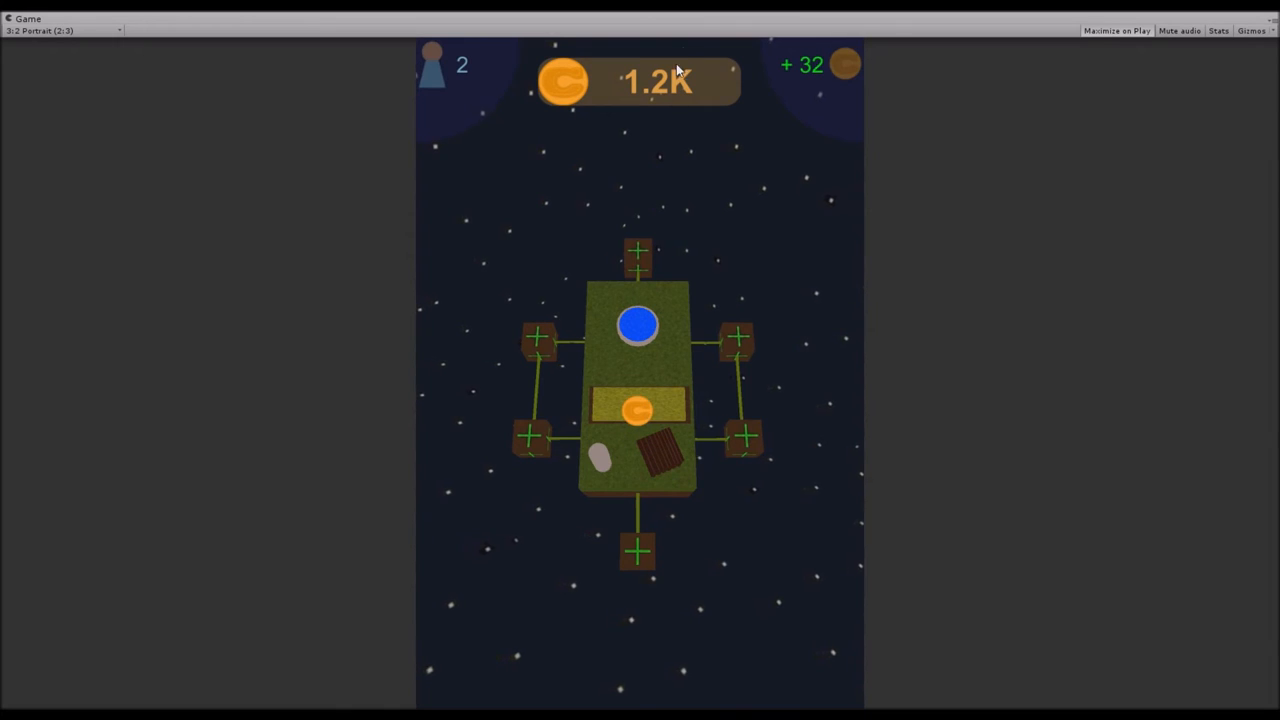
mouse_move(648, 92)
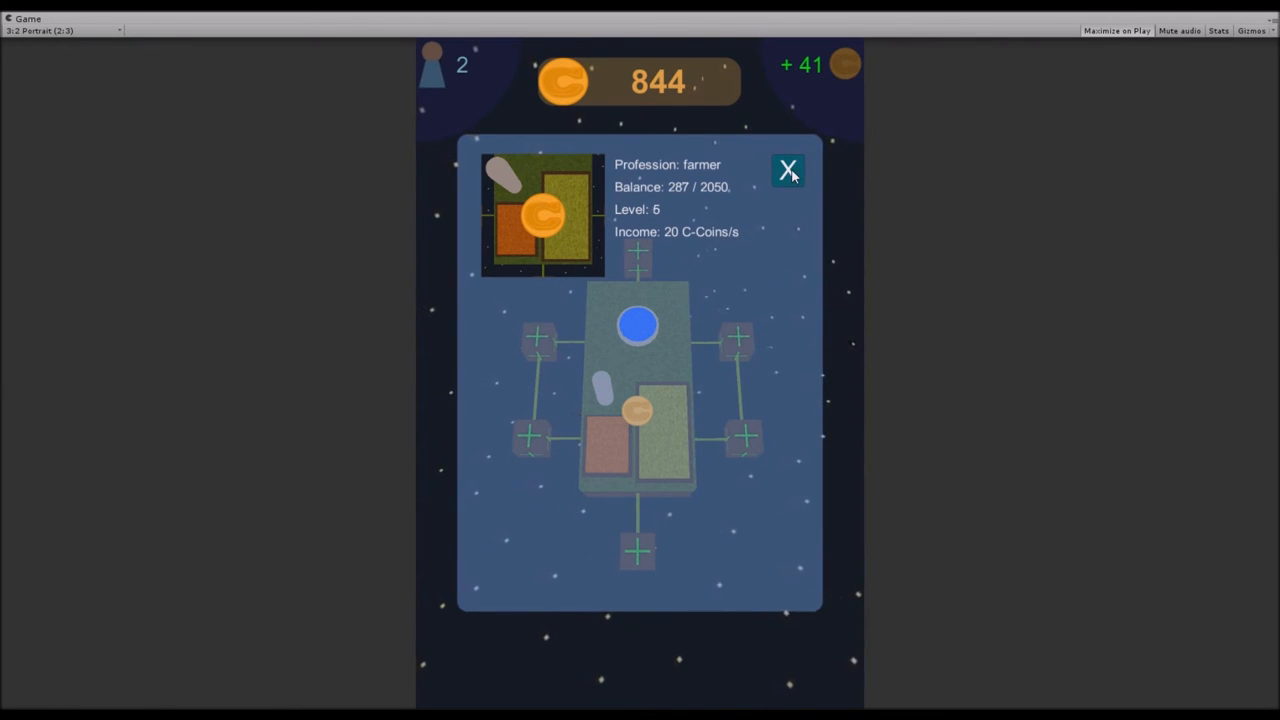
Close the level 5 farmer tile's details panel.
left_click(788, 170)
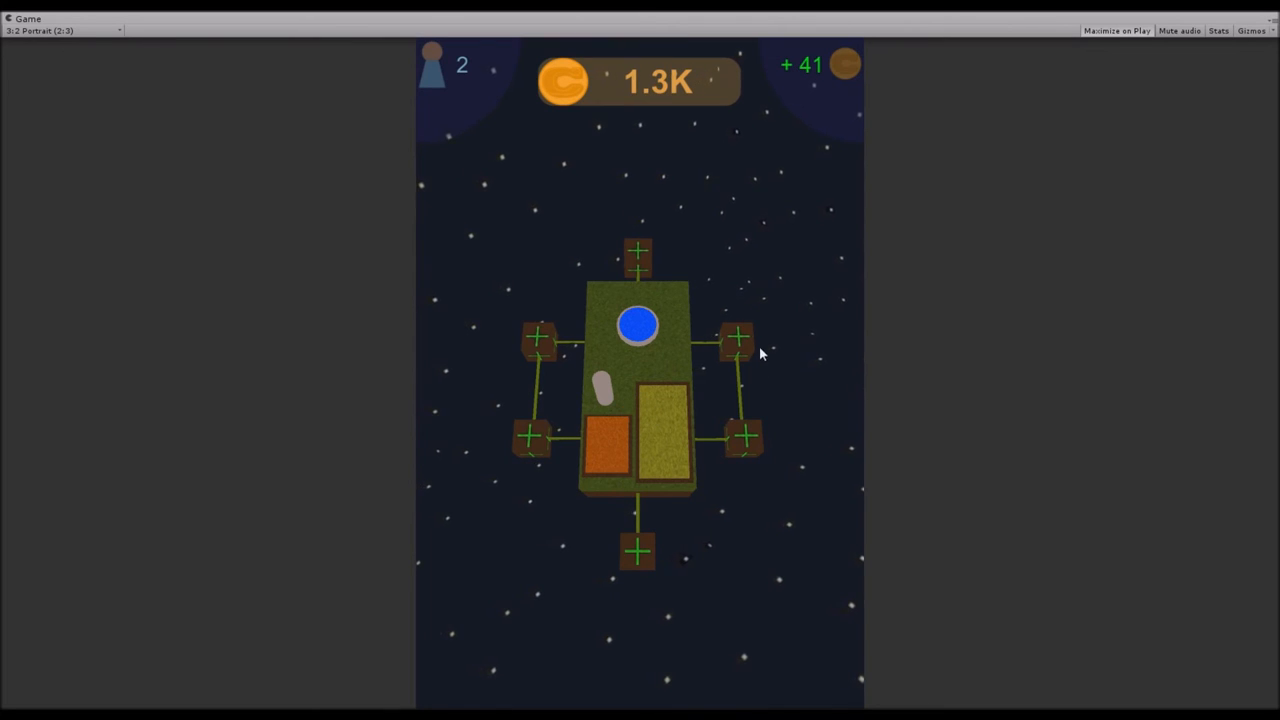
Buy the right-hand plot for 1,000 coins, make it a Farmer and upgrade it, raising income to +66.
left_click(640, 328)
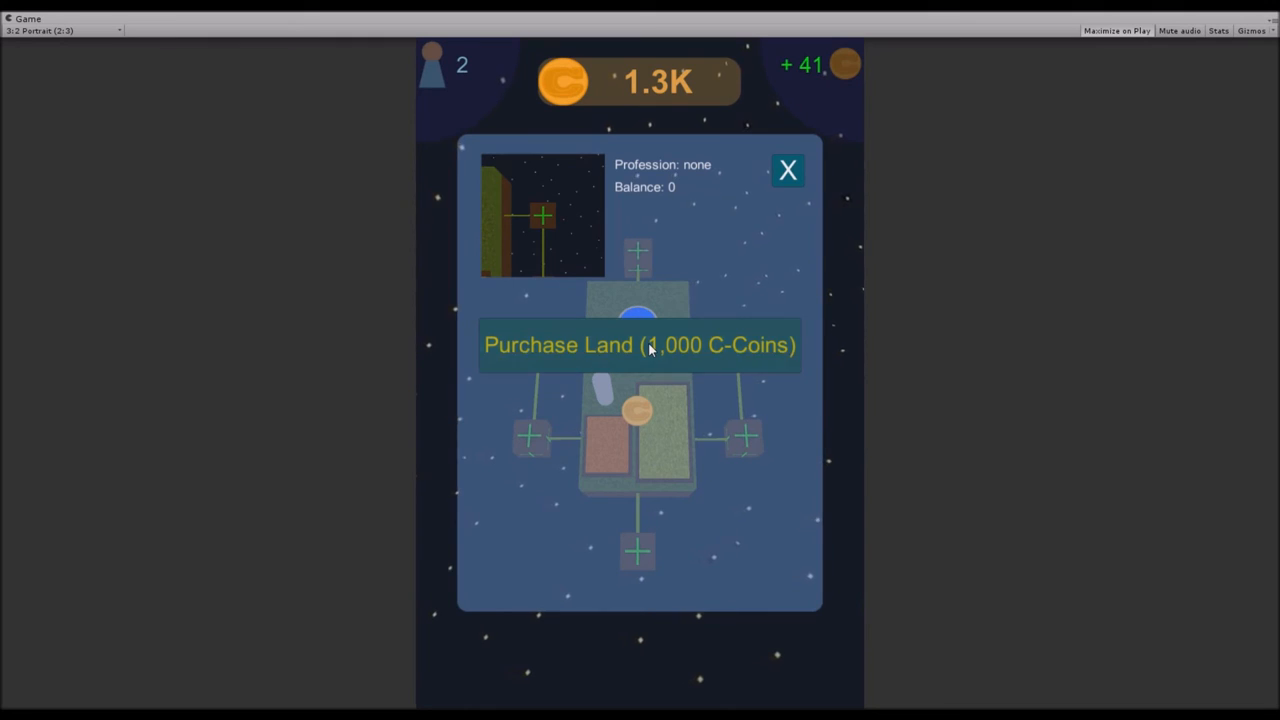
left_click(640, 344)
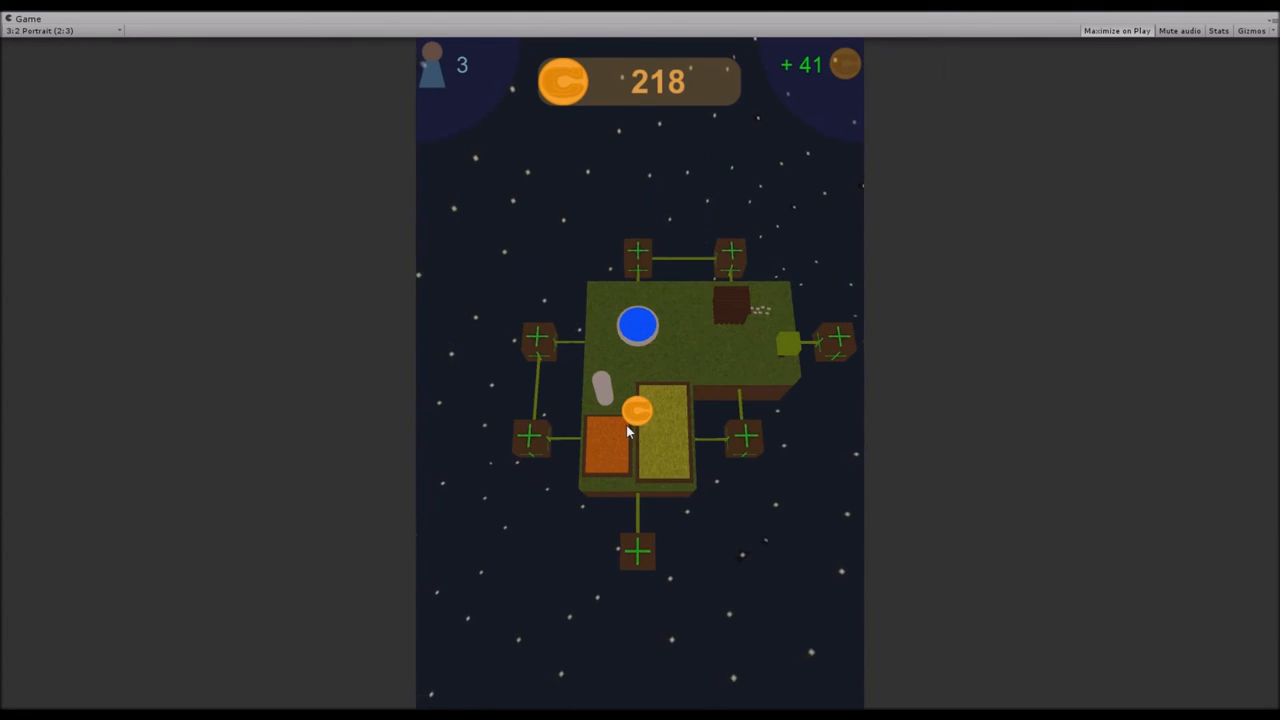
left_click(636, 408)
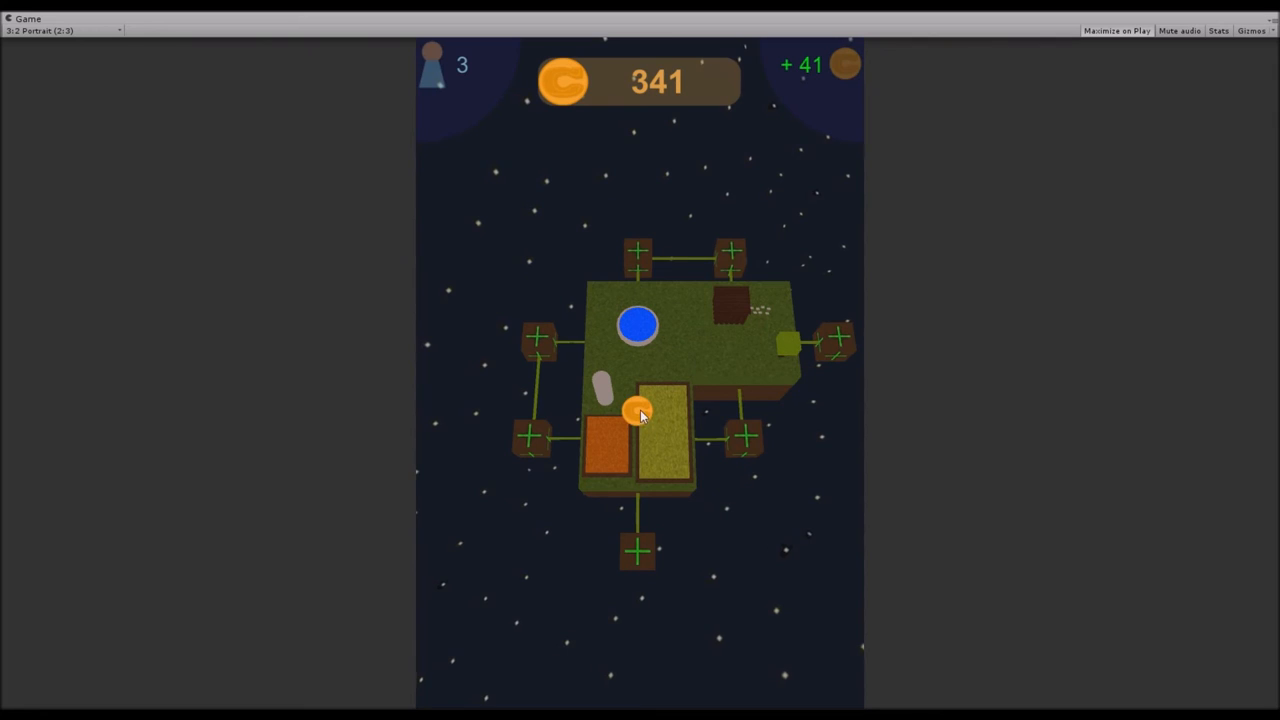
left_click(636, 410)
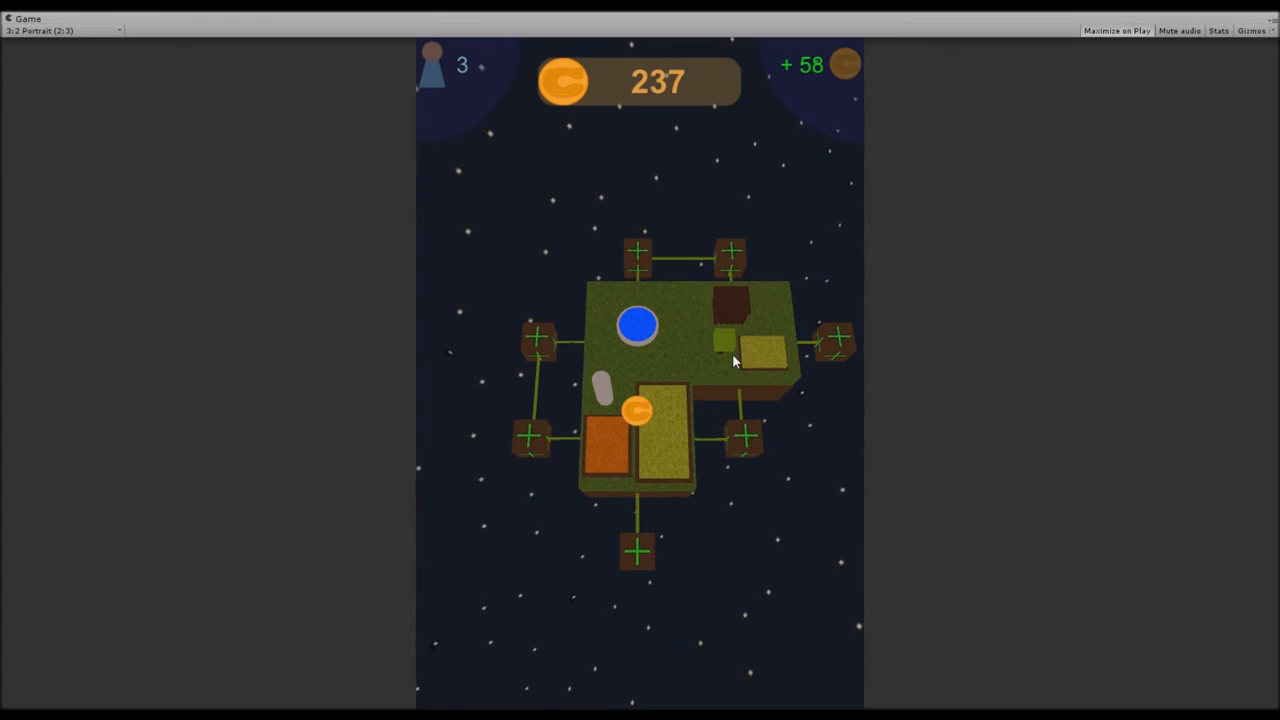
left_click(760, 344)
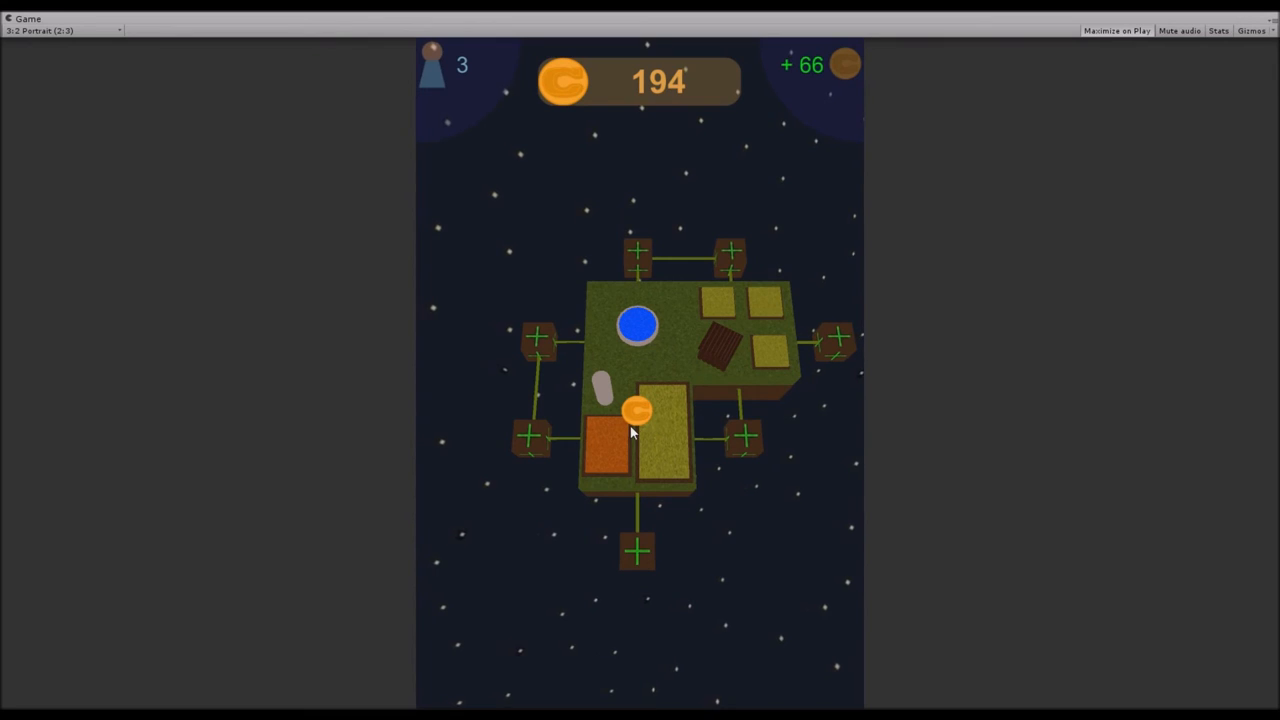
Upgrade the new farmer tile to level 4, raising income to +82.
left_click(640, 410)
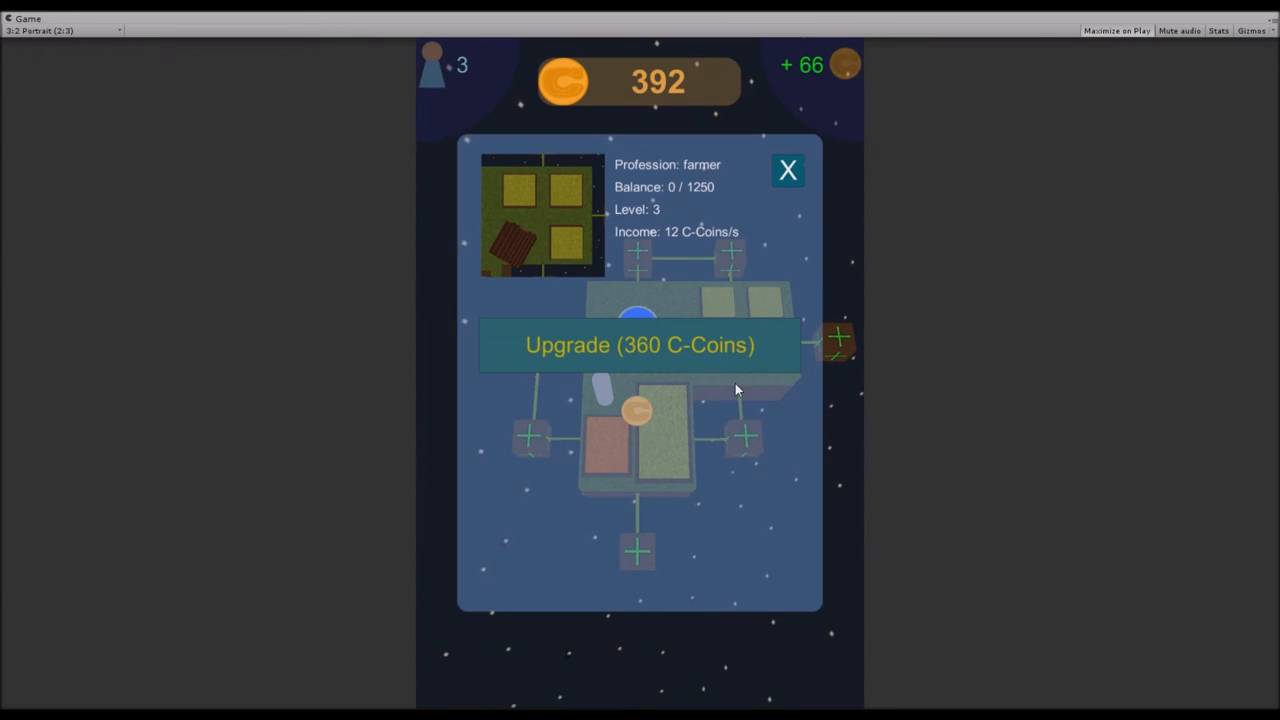
left_click(640, 344)
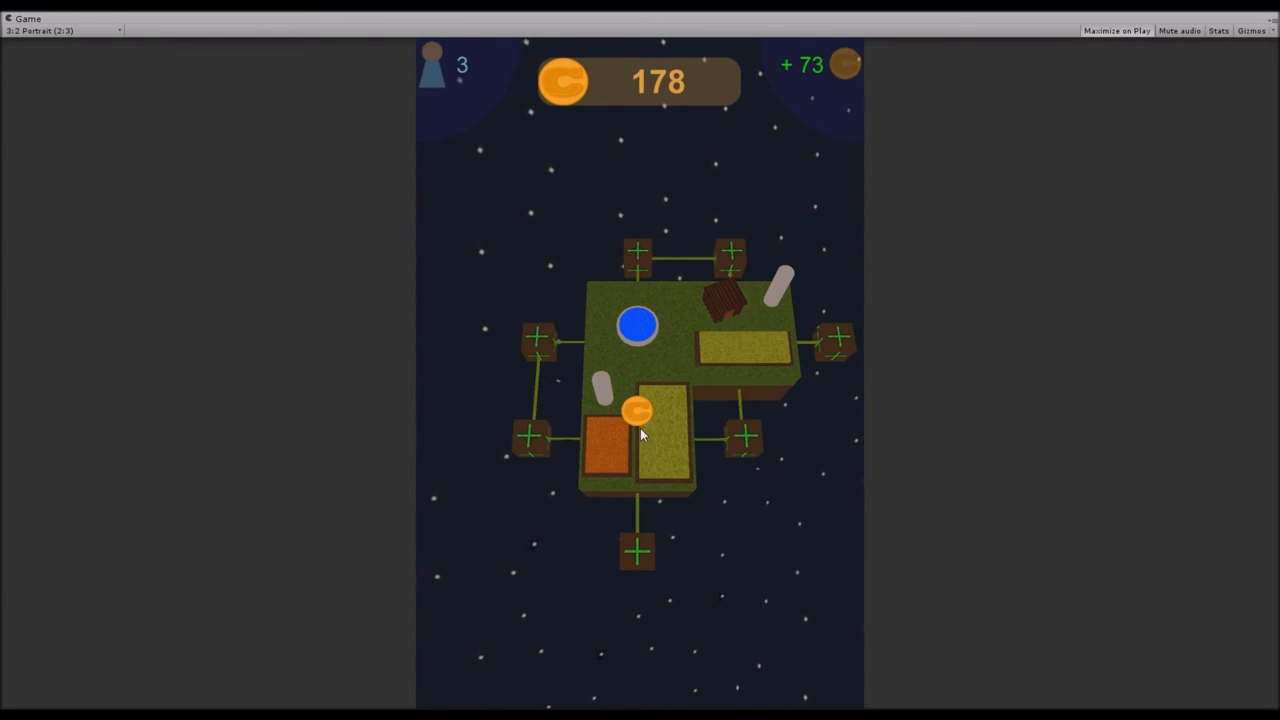
left_click(640, 412)
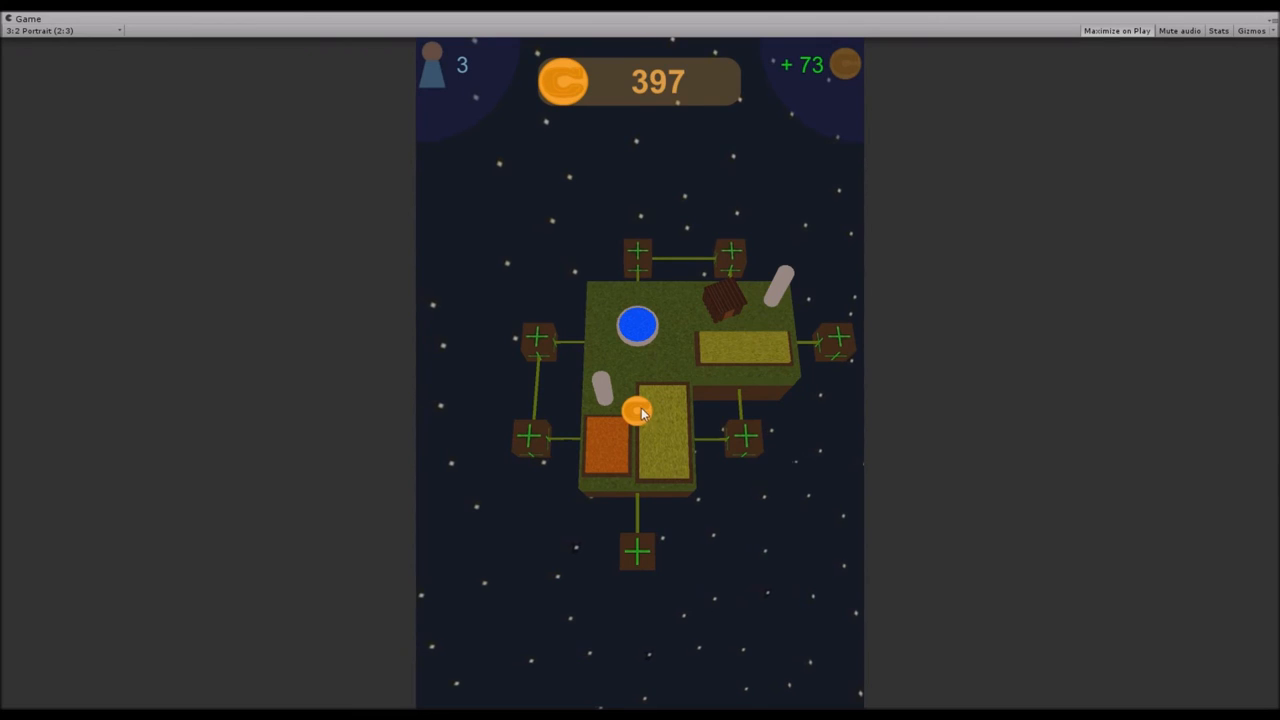
left_click(636, 412)
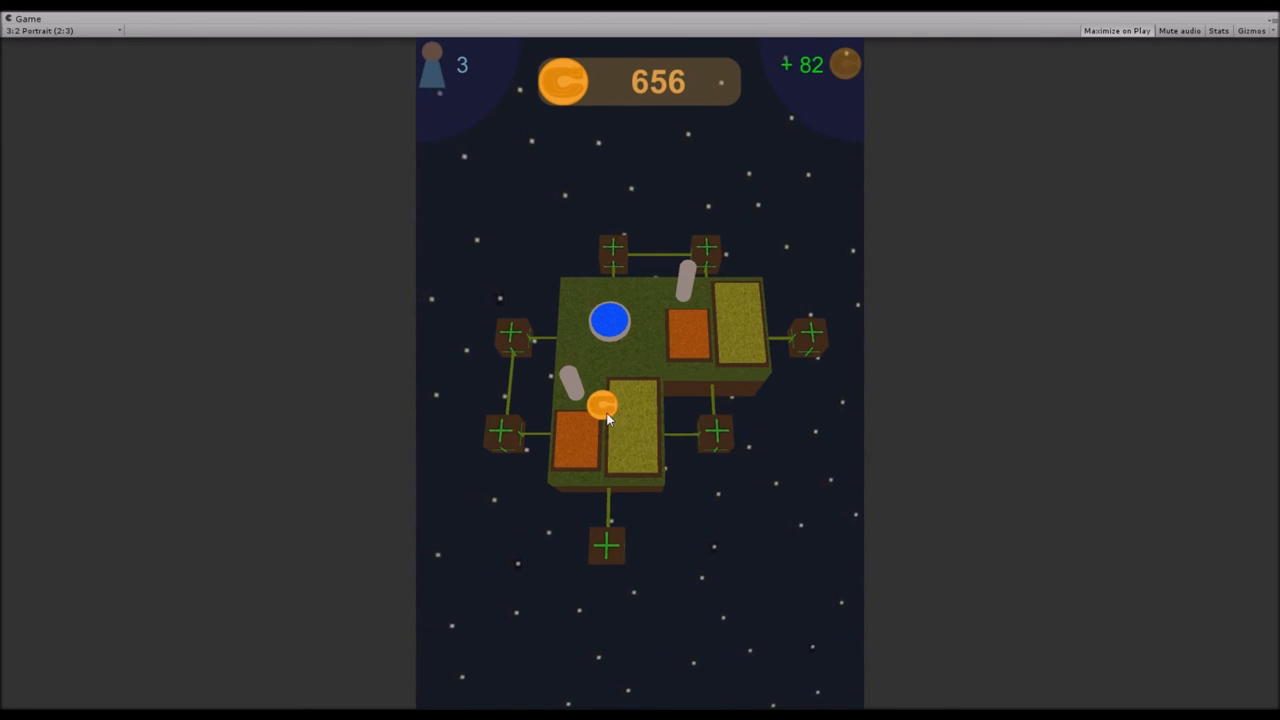
left_click(604, 410)
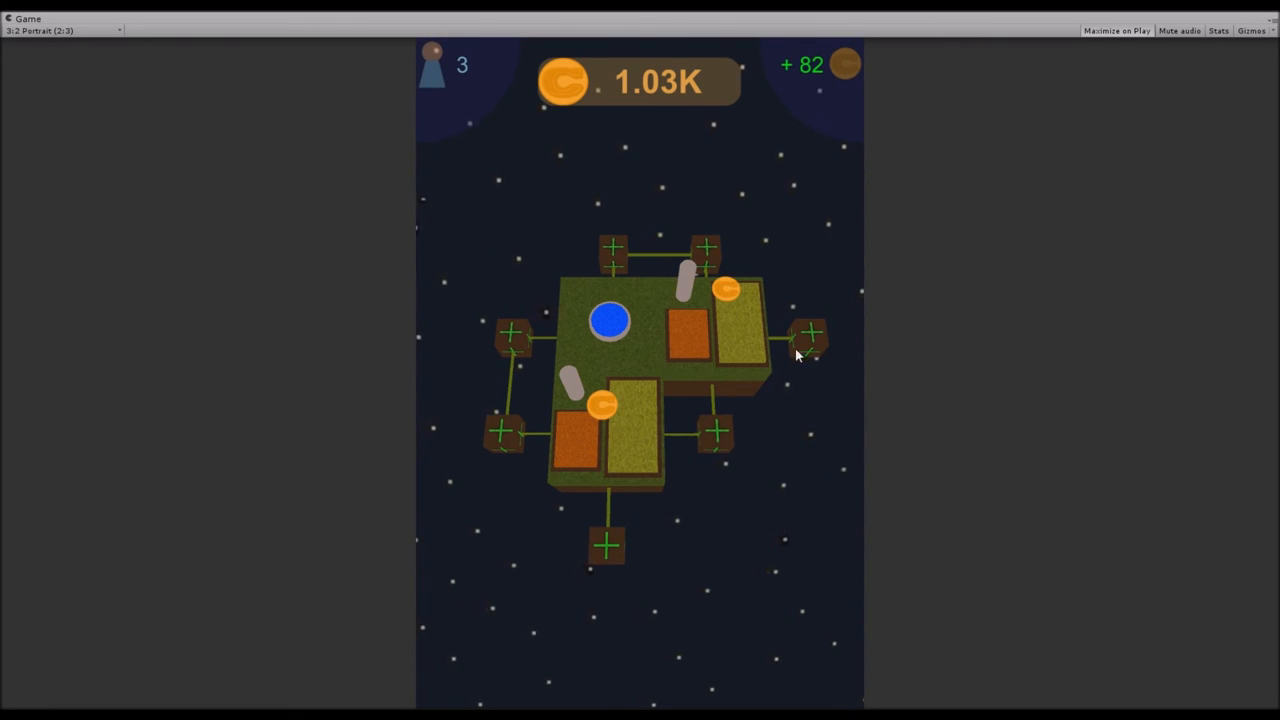
Buy a fourth plot, bulldoze its terrain and subsidize it as a Farmer.
left_click(808, 332)
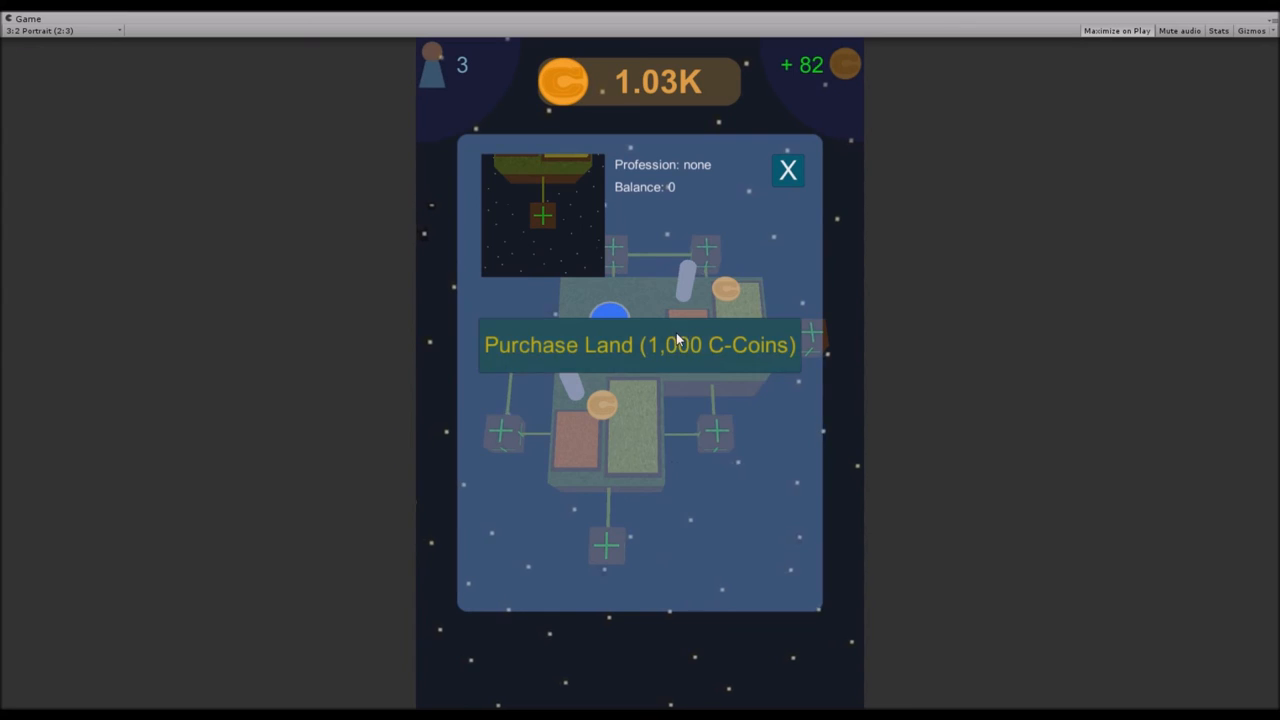
left_click(640, 344)
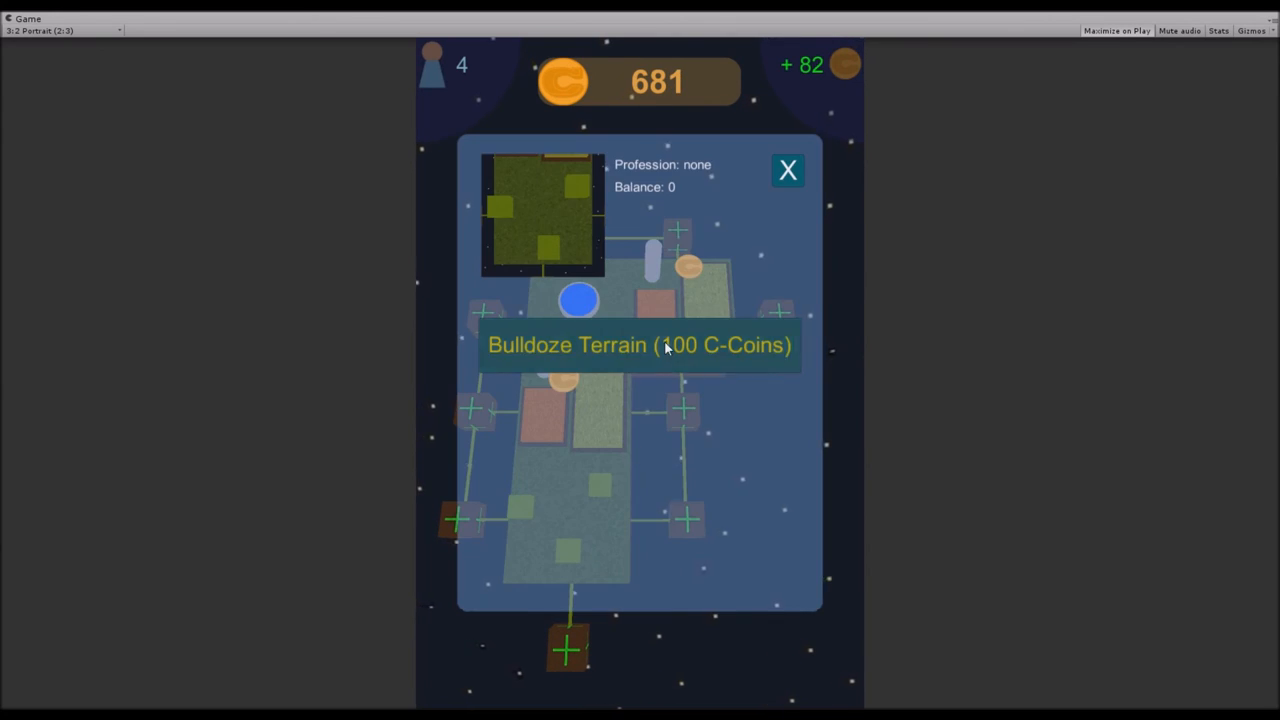
left_click(640, 346)
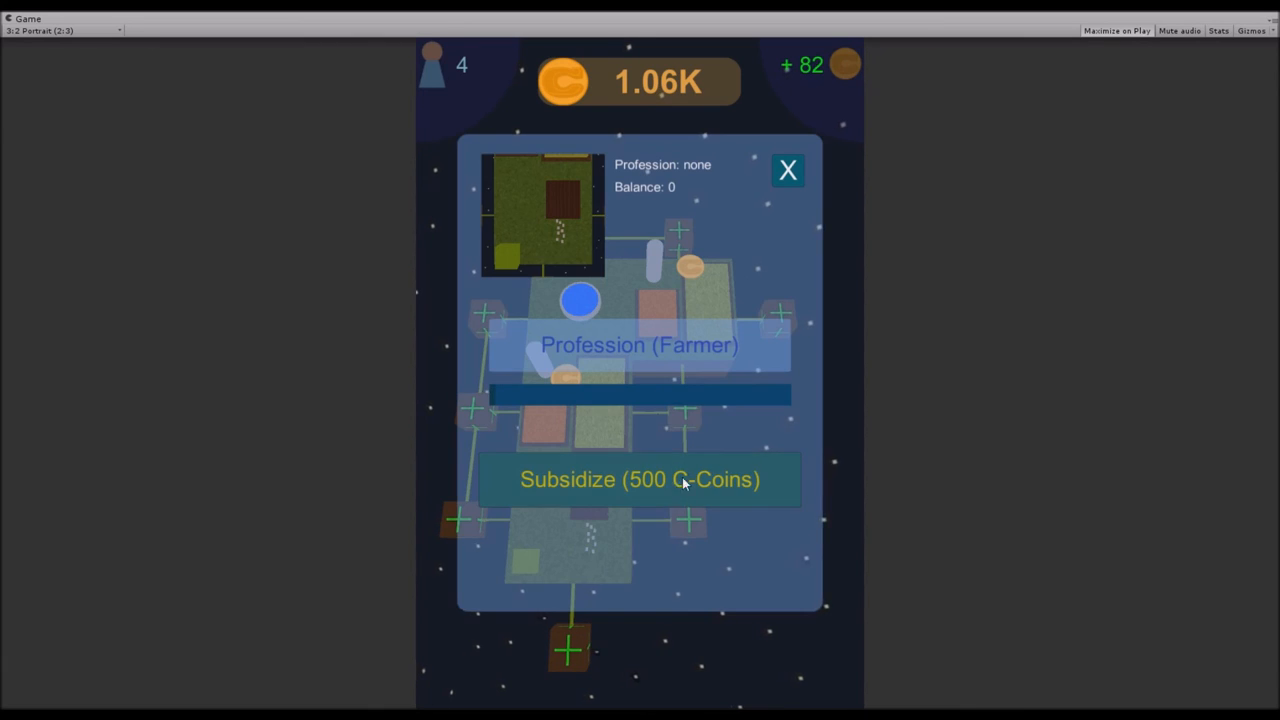
left_click(638, 480)
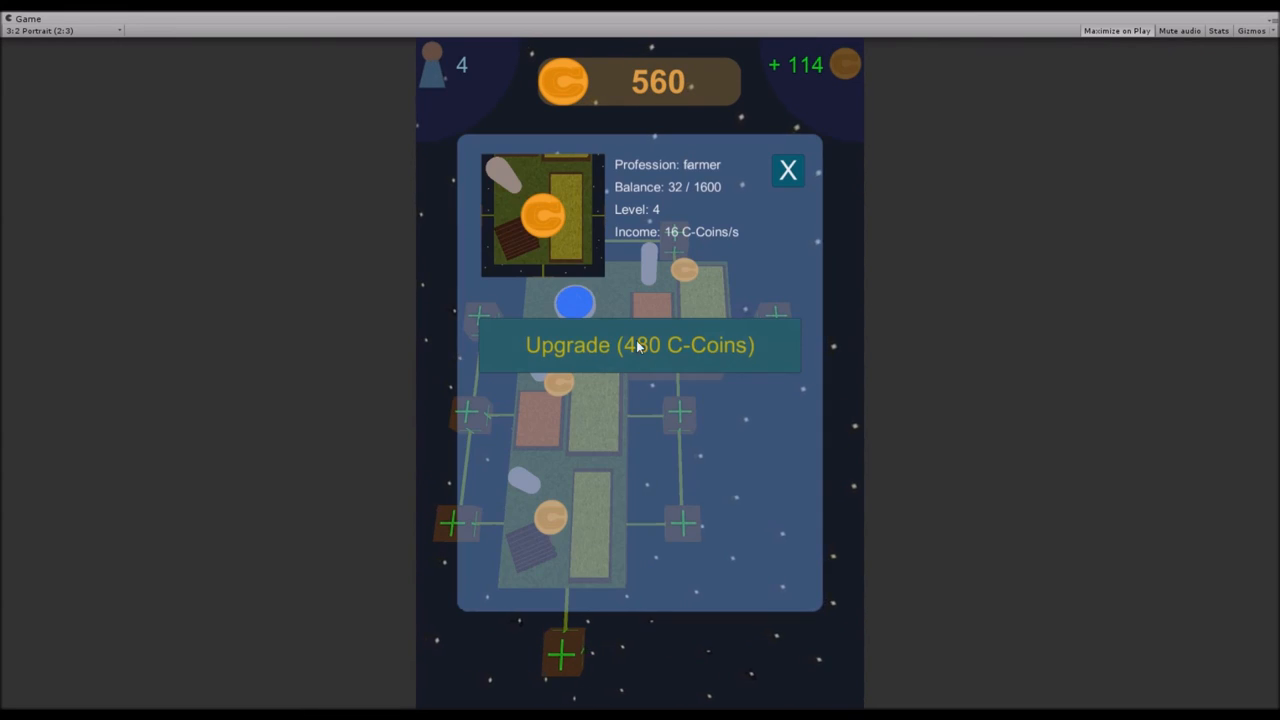
Upgrade the fourth farmer, then bulldoze and upgrade the fifth tile to reach +155 income.
left_click(640, 344)
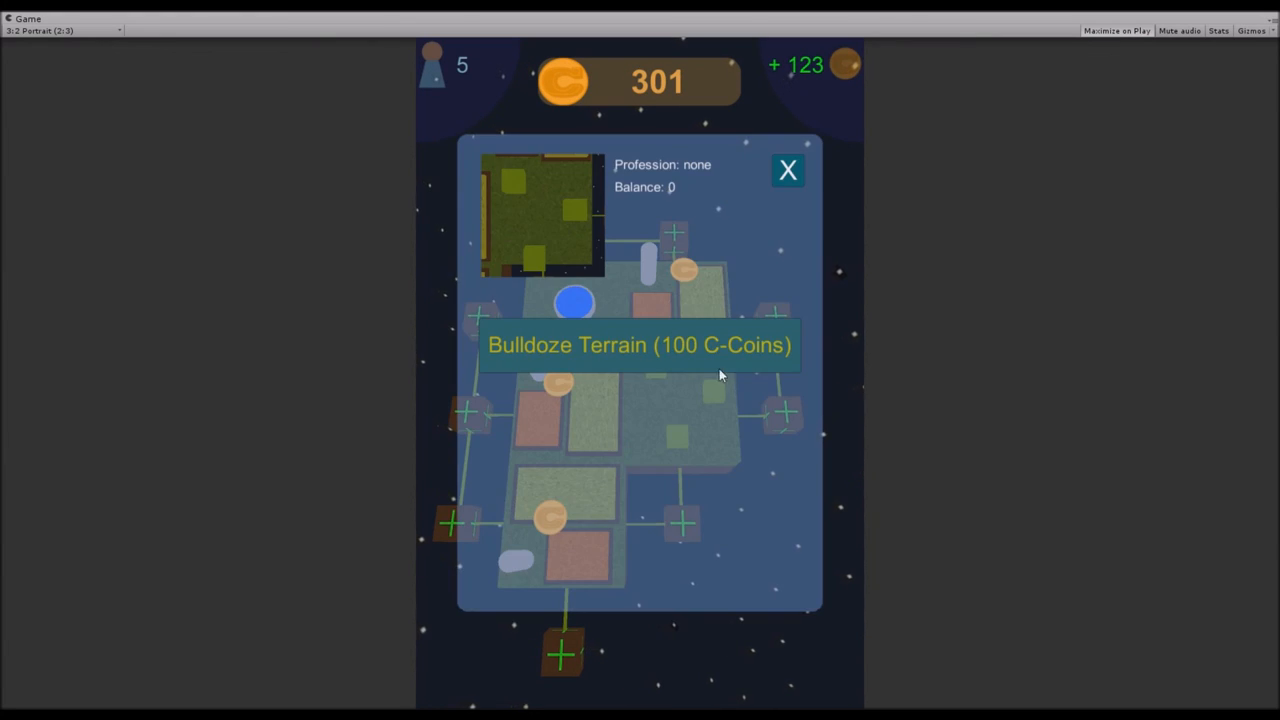
left_click(788, 170)
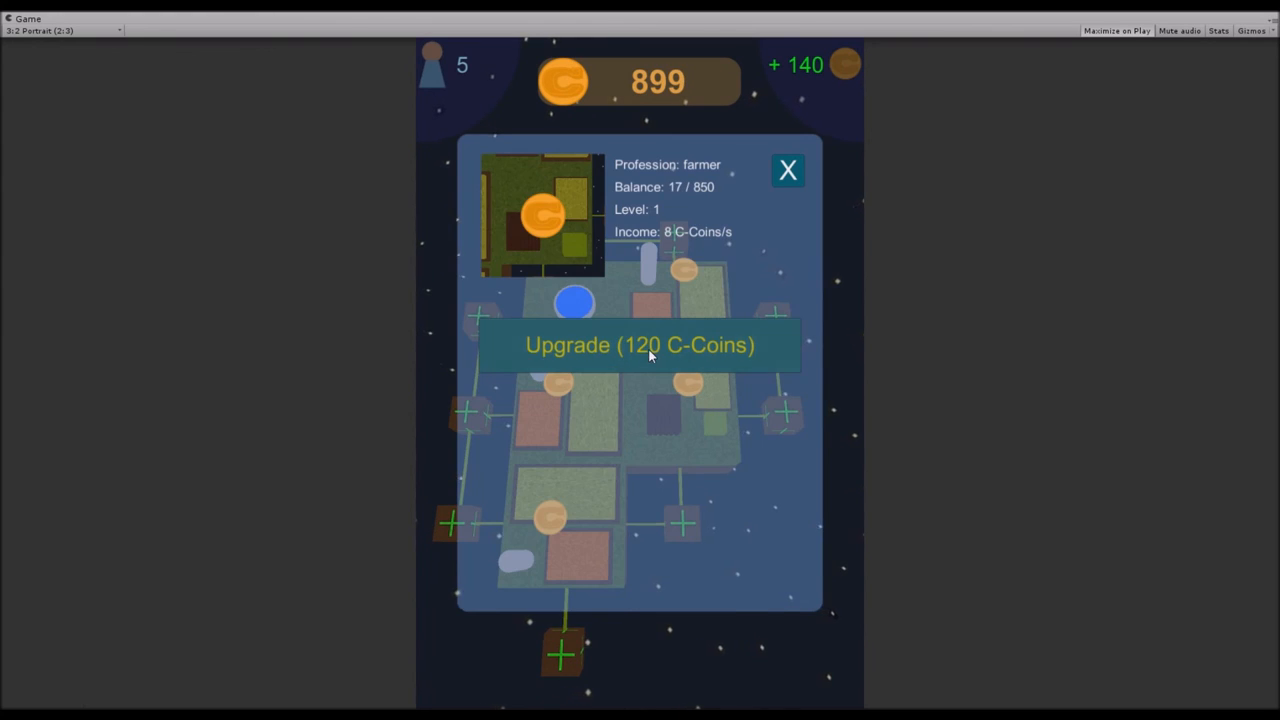
left_click(640, 344)
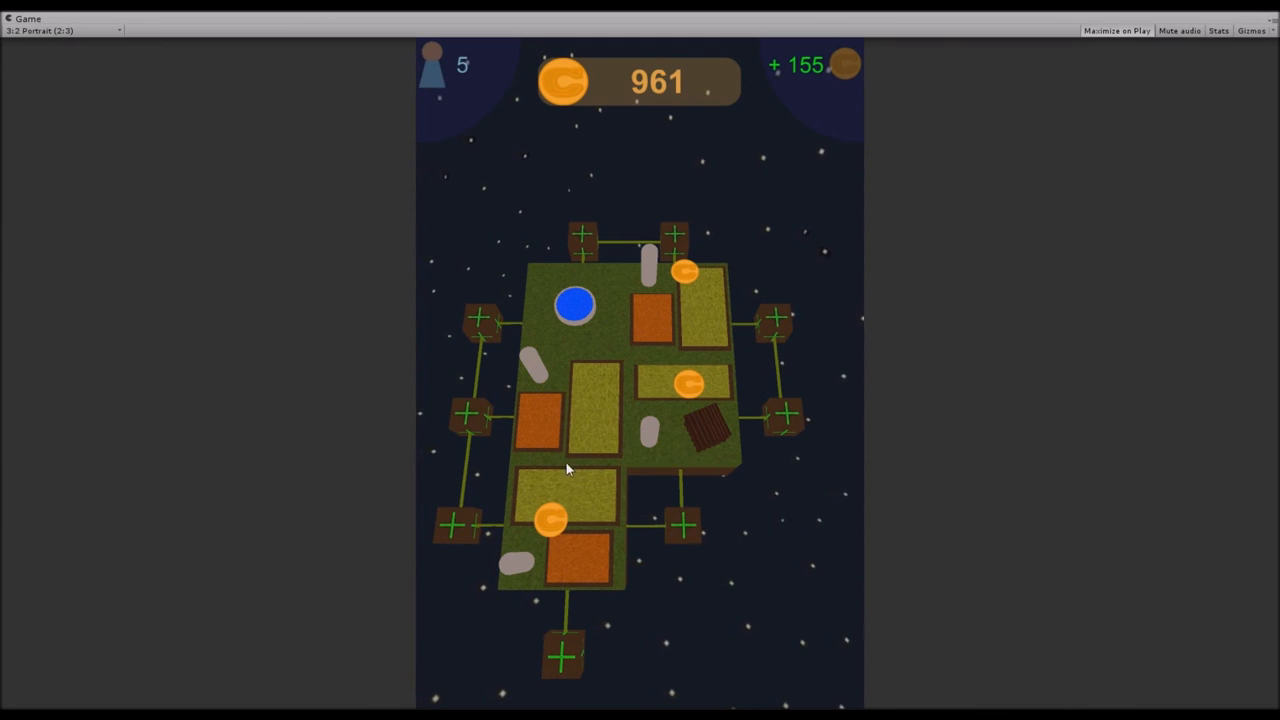
Upgrade a farmer tile once more, raising income to +164 as coins climb to about 1.73K.
left_click(686, 384)
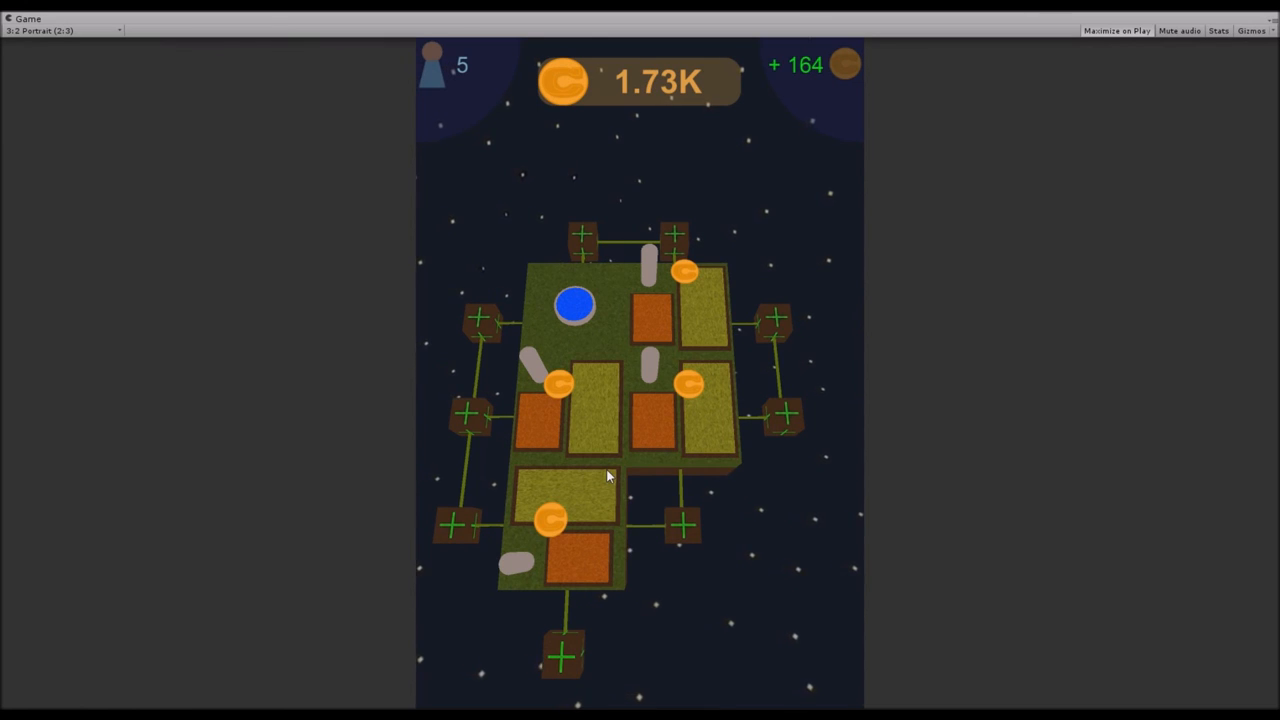
mouse_move(650, 292)
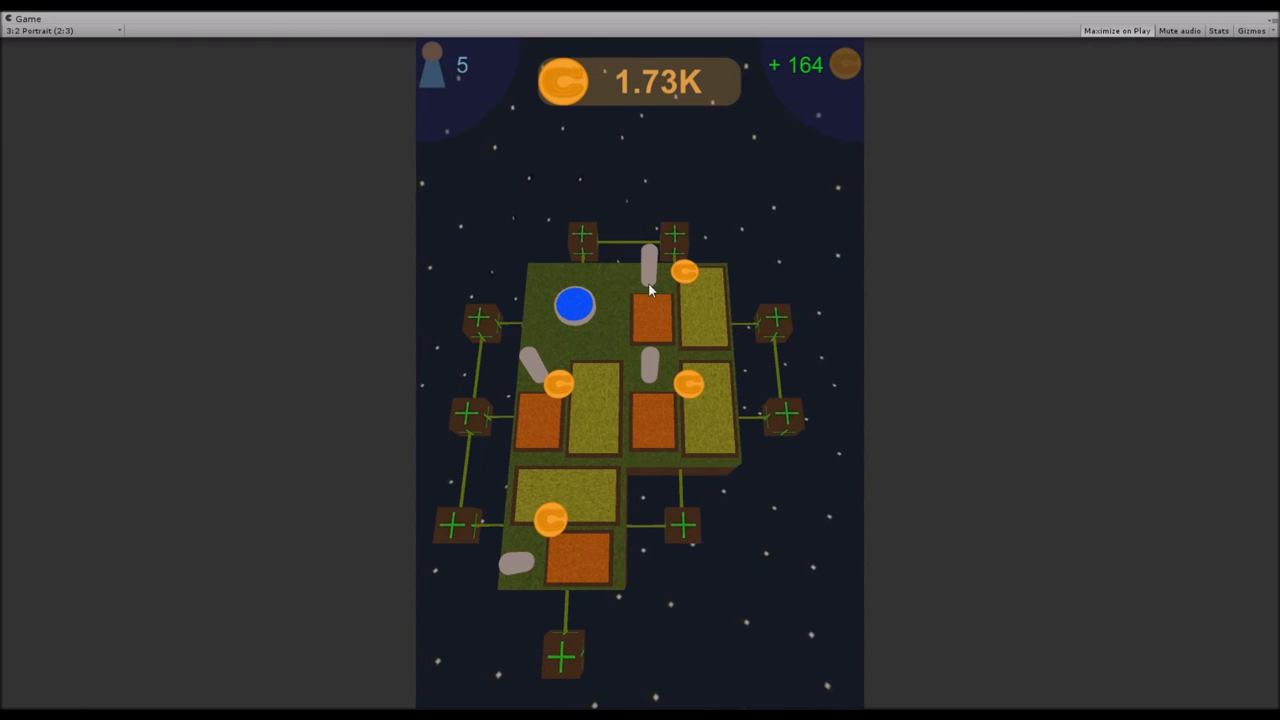